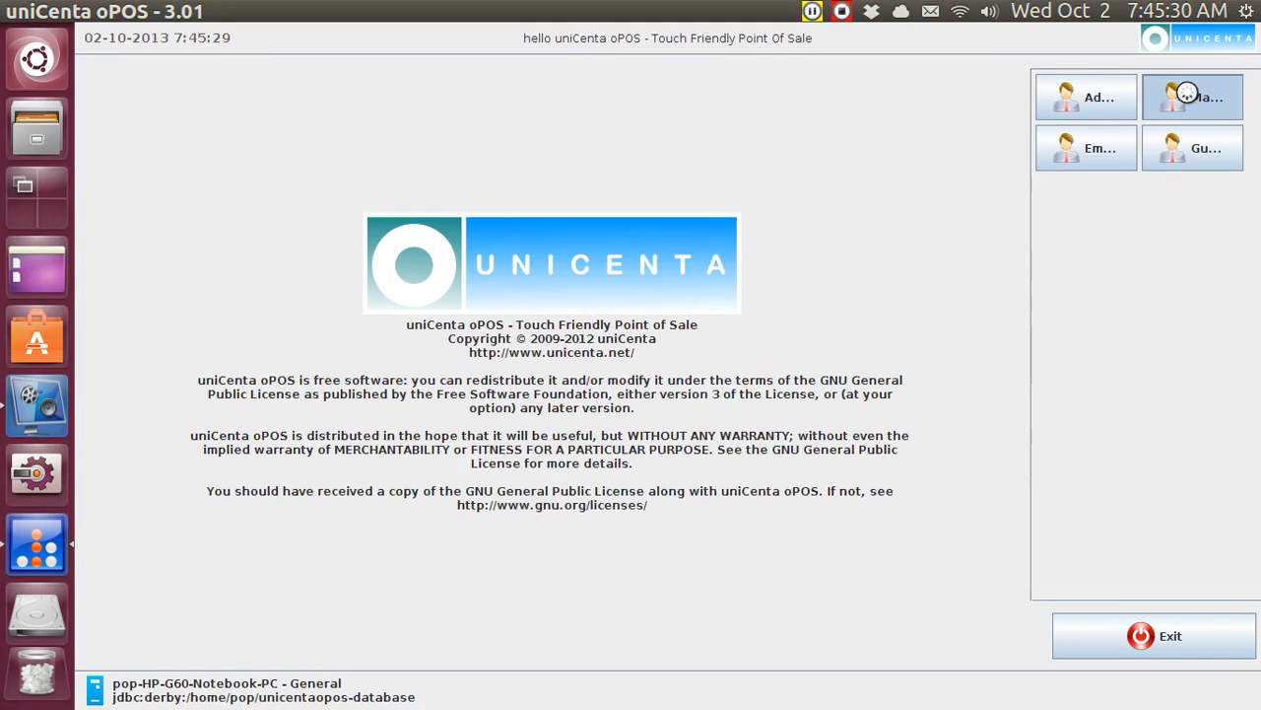
# - Log in as Manager and view the empty Screen Printer output on the Printers page
pyautogui.click(1192, 96)
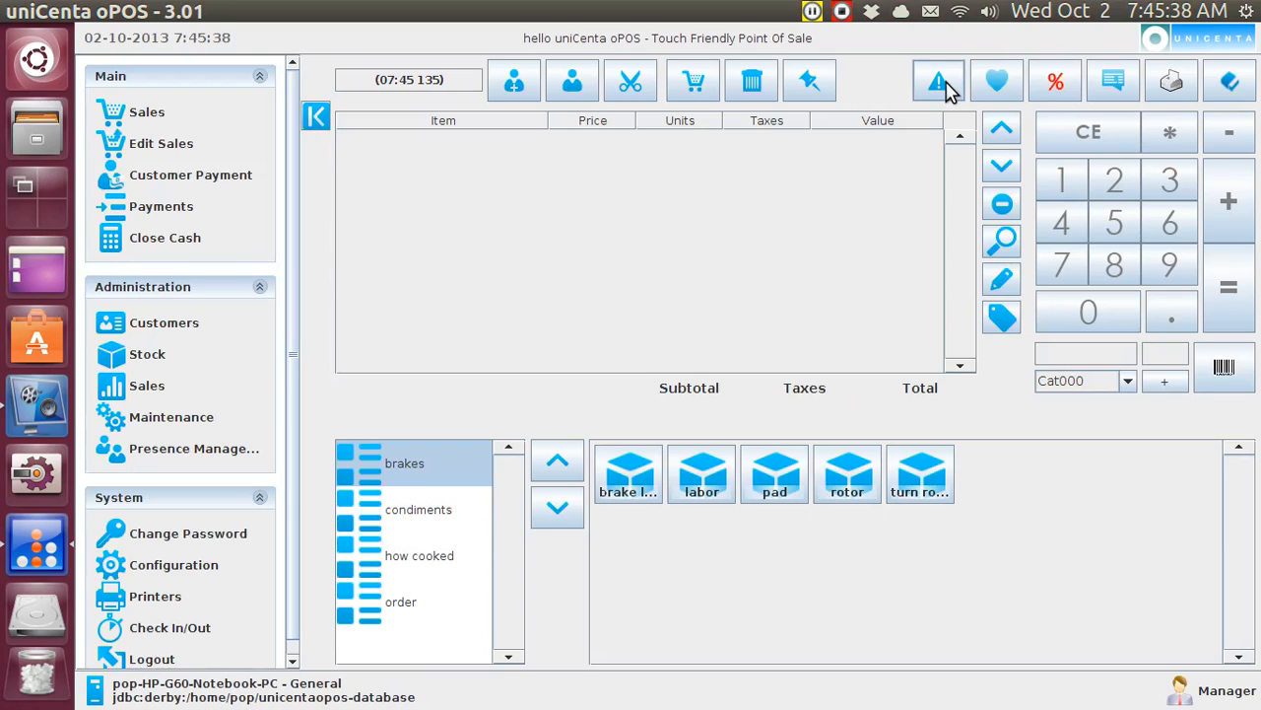
pyautogui.moveTo(242, 159)
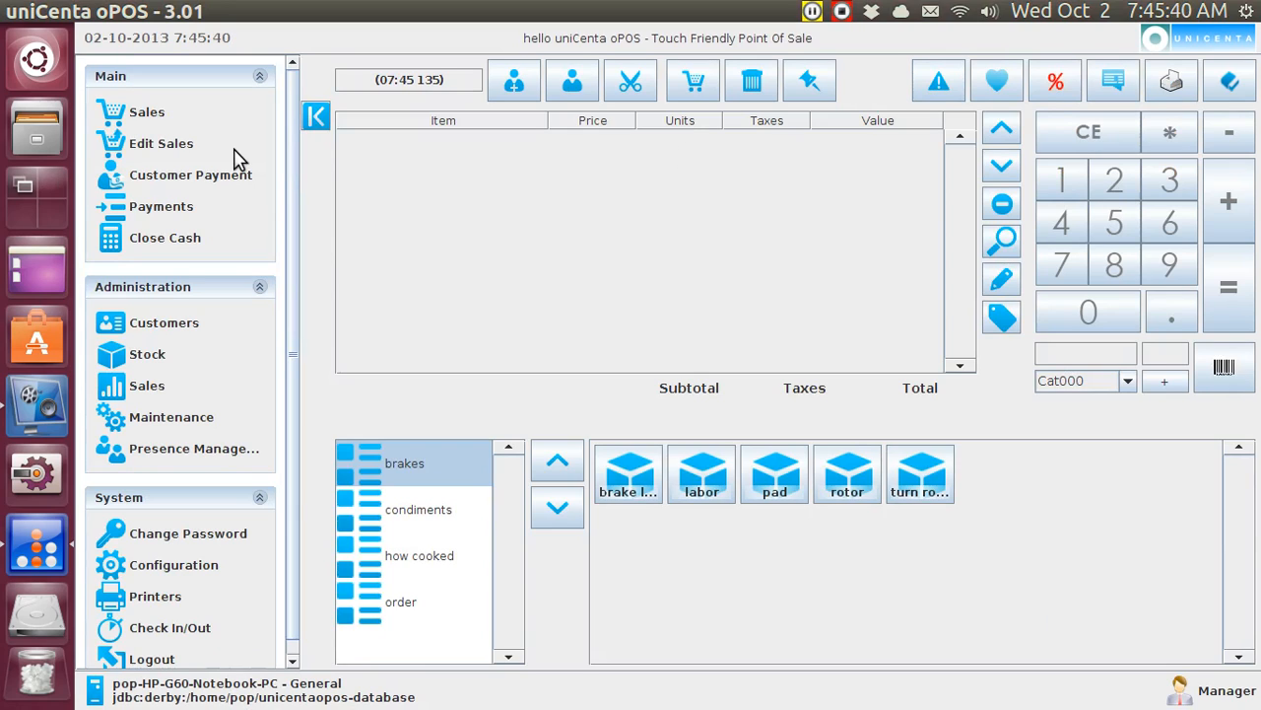
pyautogui.moveTo(162, 143)
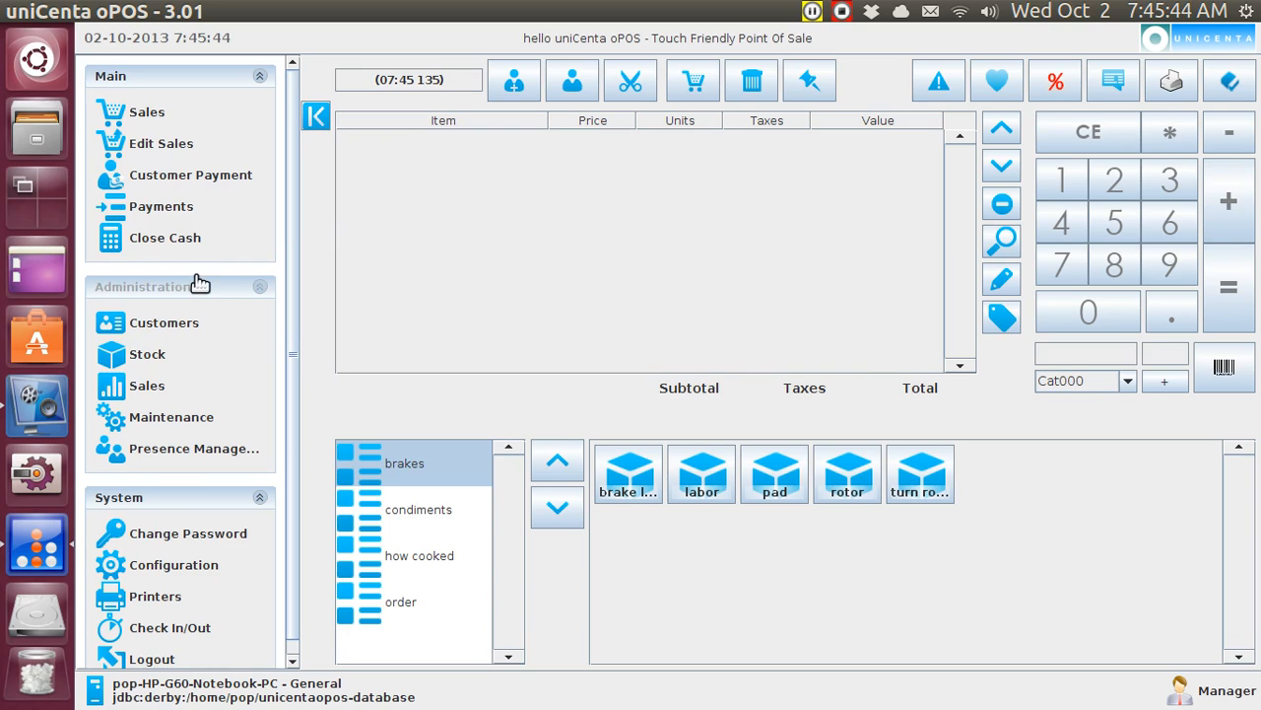
pyautogui.moveTo(155, 597)
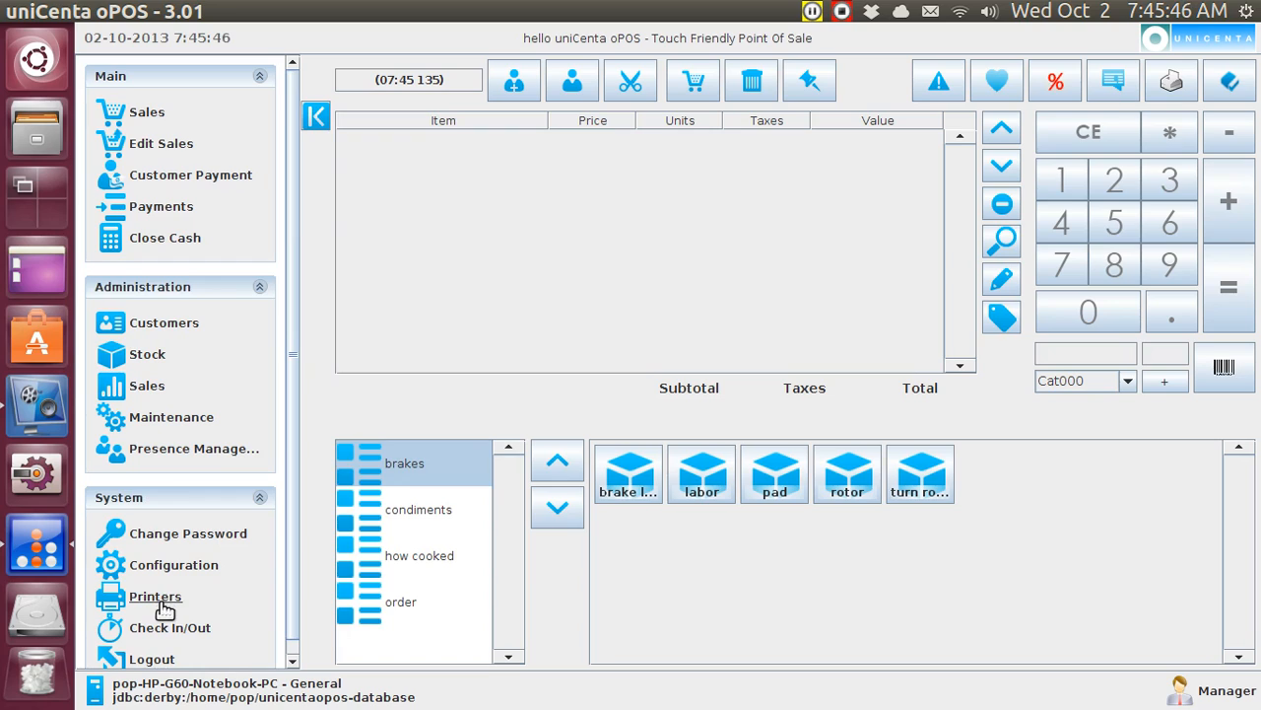
pyautogui.click(155, 596)
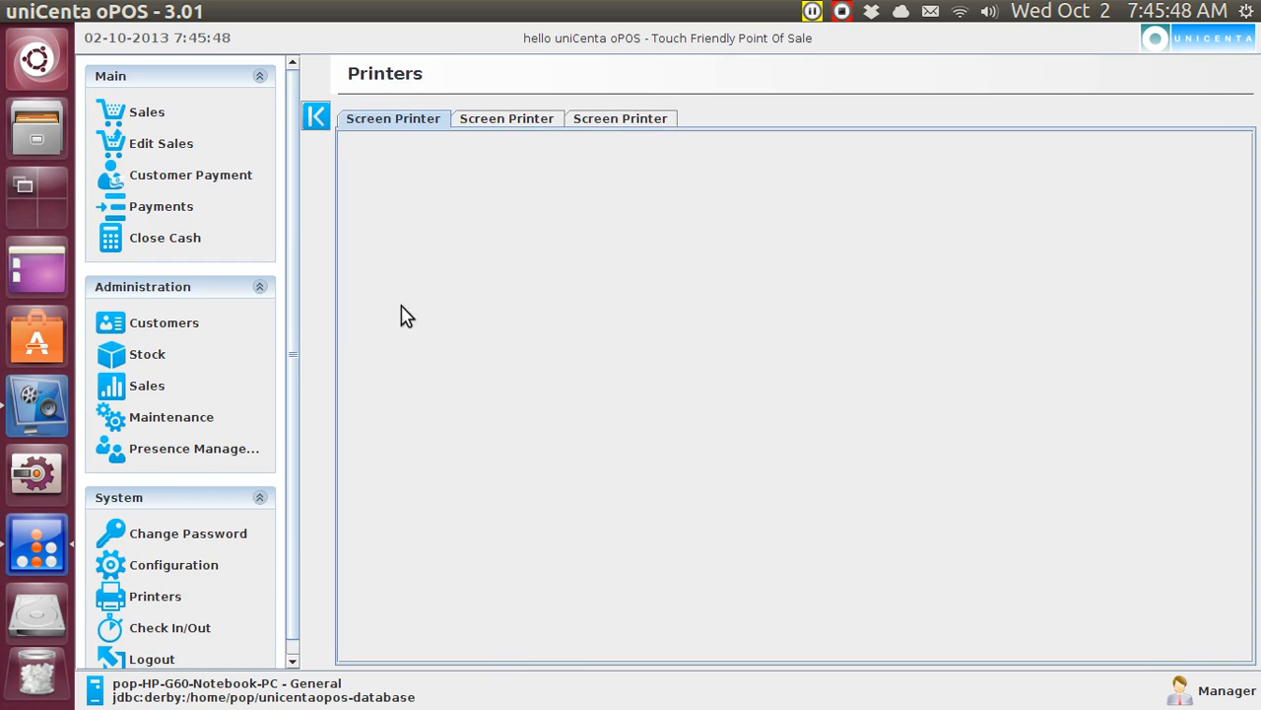
pyautogui.moveTo(133, 136)
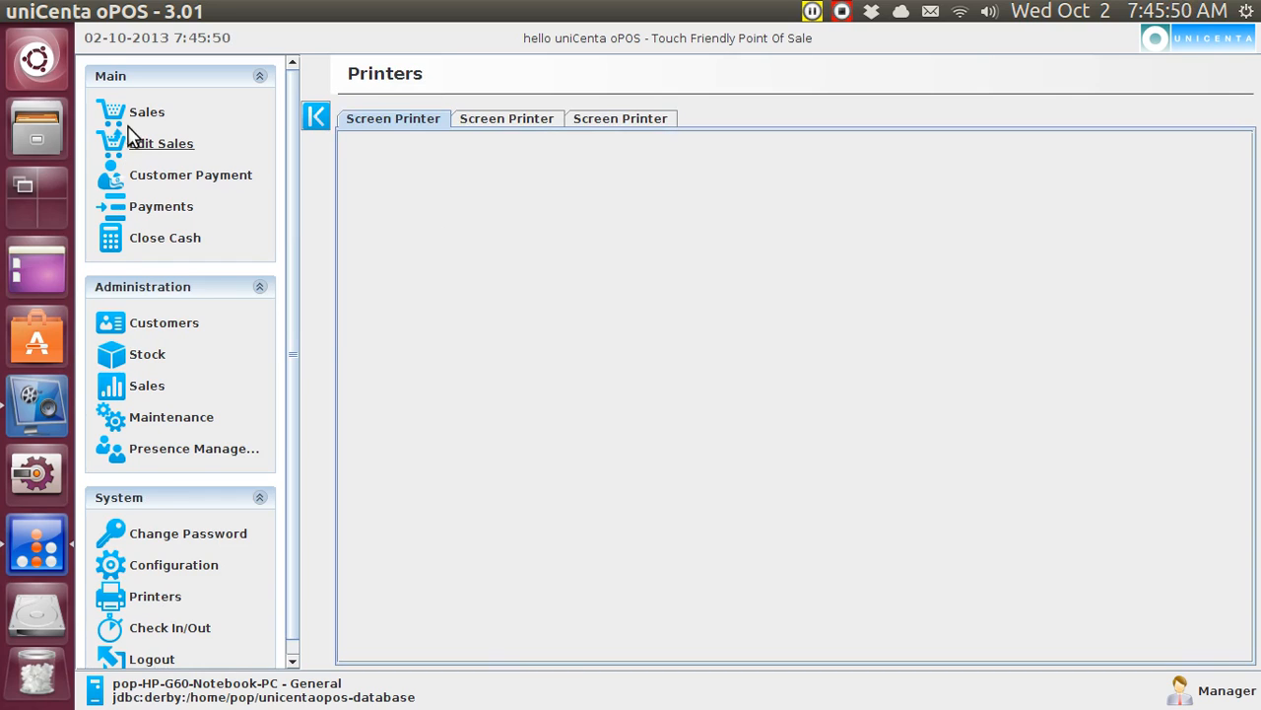
# - Ring up three drinks, three large fries and three burgers from the order category, totalling $21.11
pyautogui.click(147, 112)
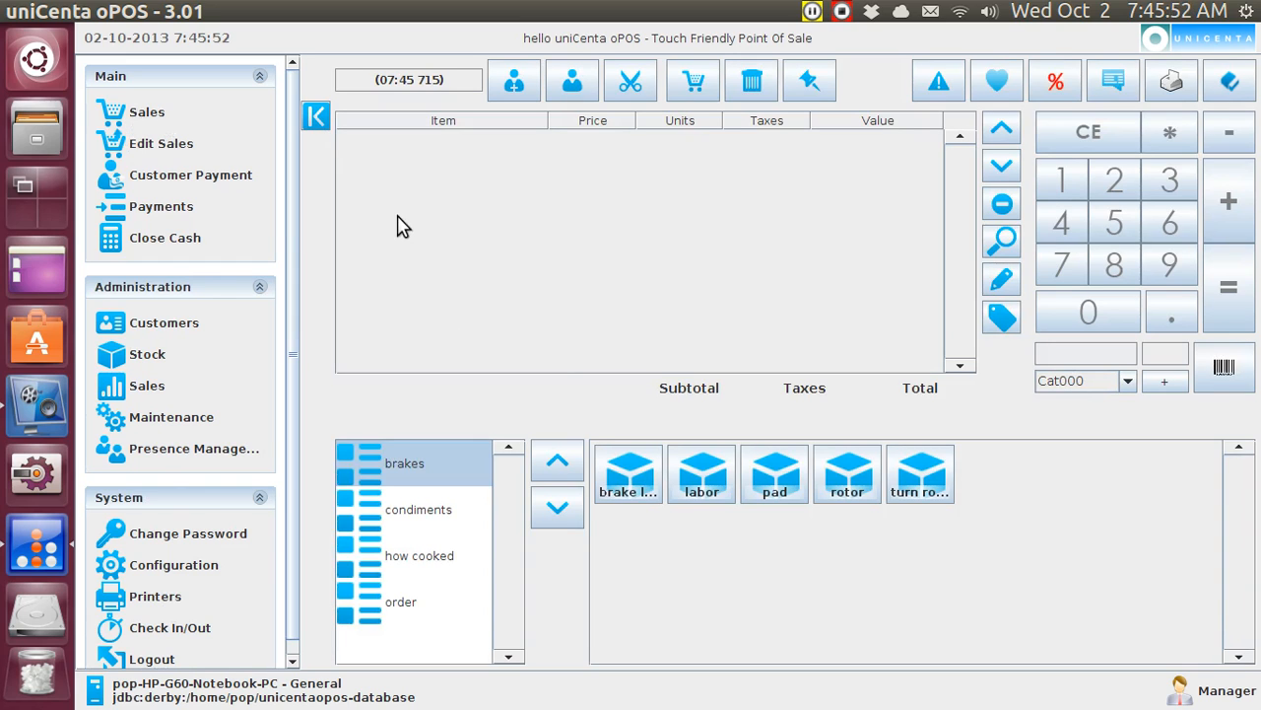
pyautogui.click(402, 601)
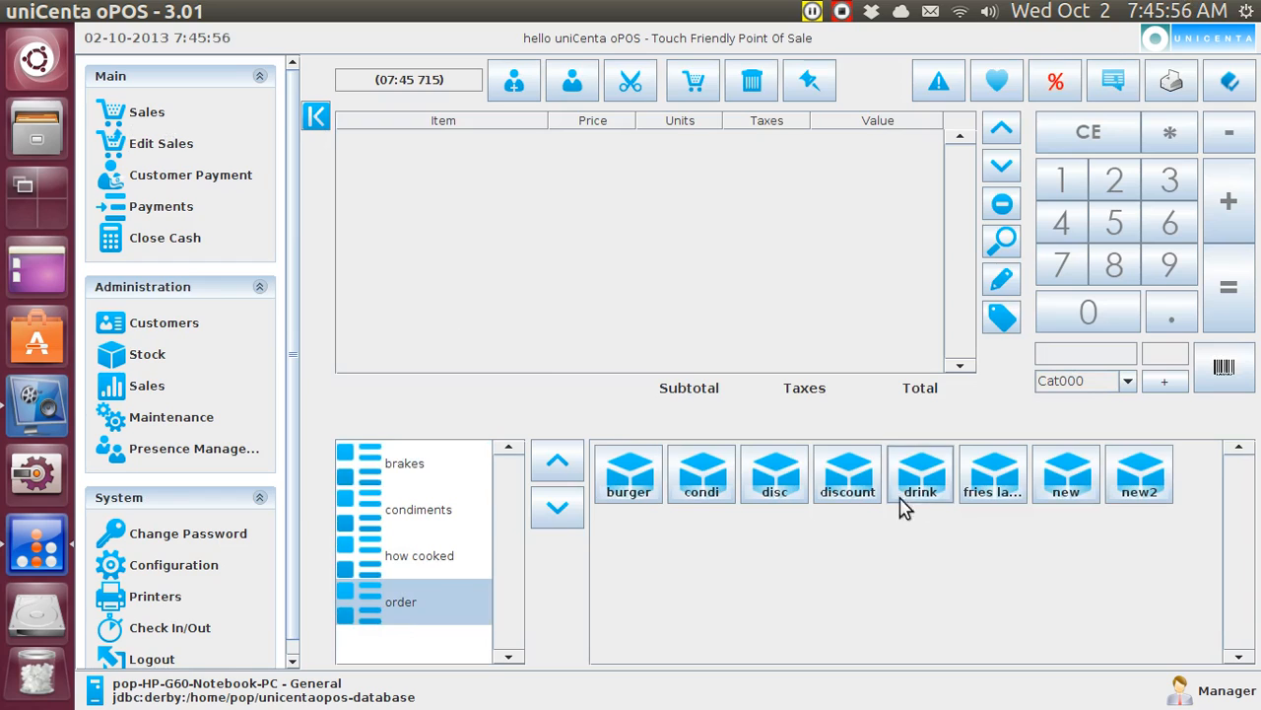
pyautogui.click(920, 473)
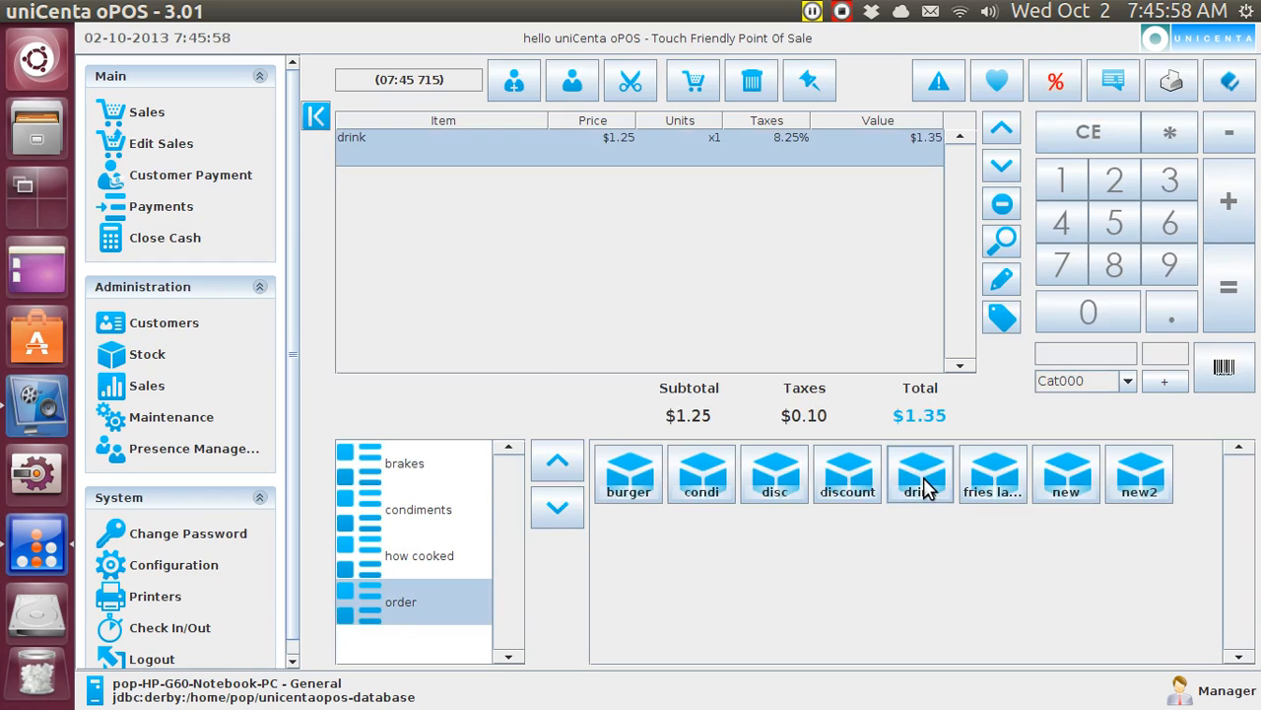
pyautogui.click(920, 473)
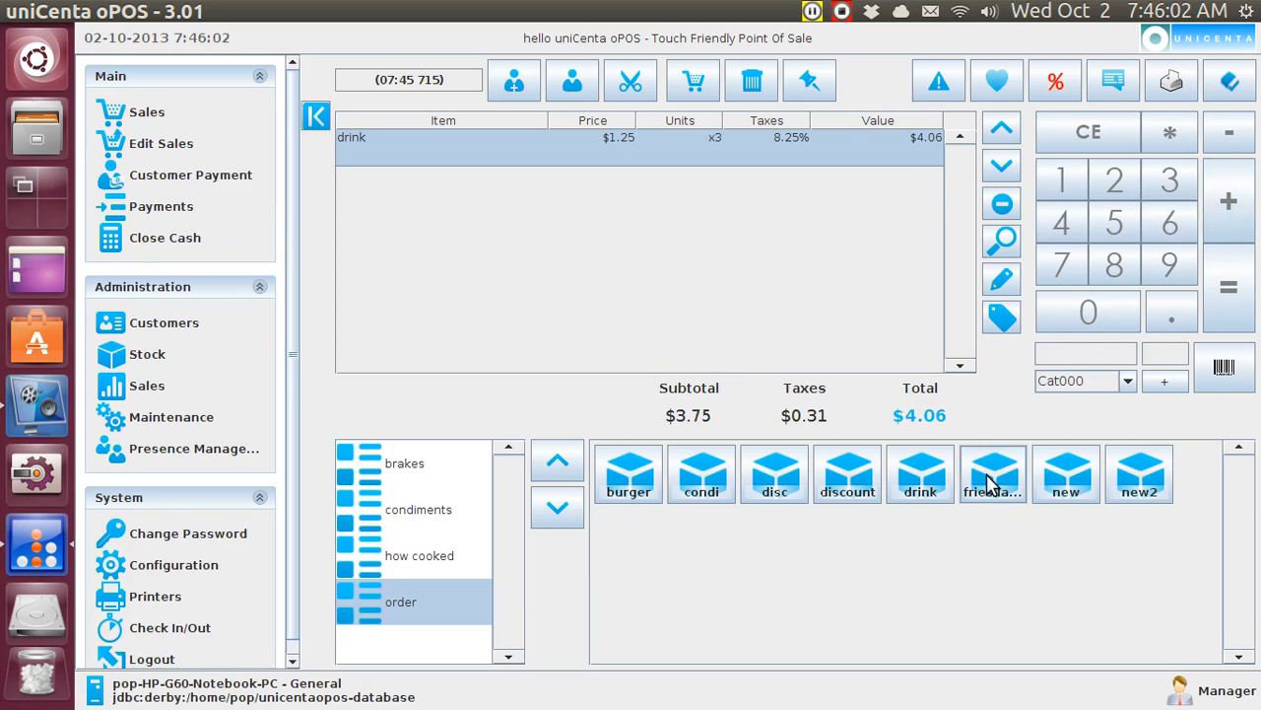
pyautogui.click(992, 474)
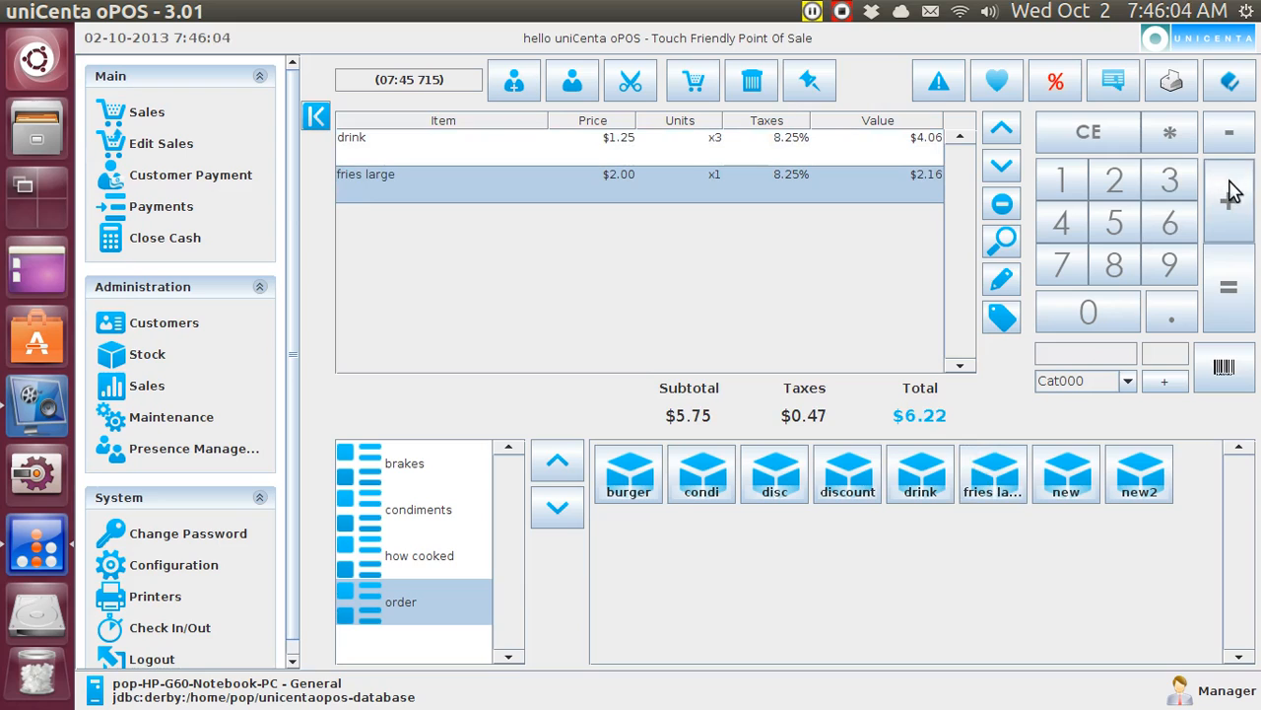
pyautogui.click(1229, 200)
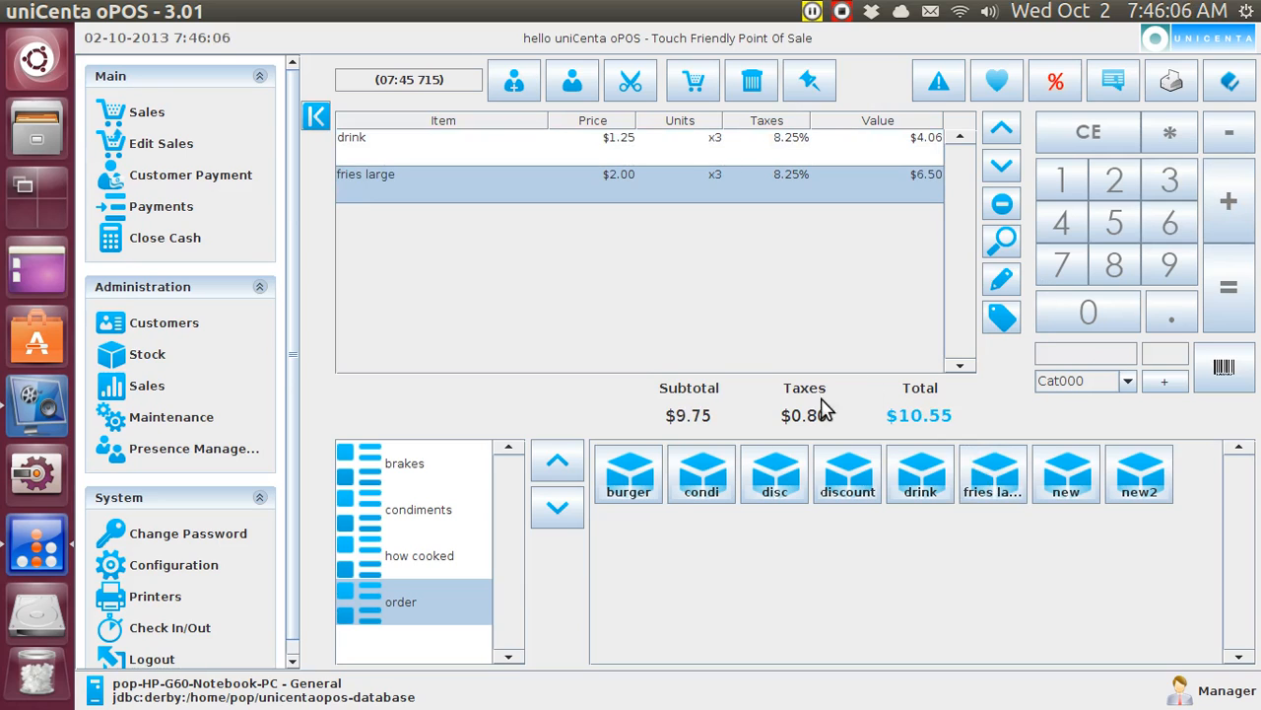
pyautogui.click(628, 473)
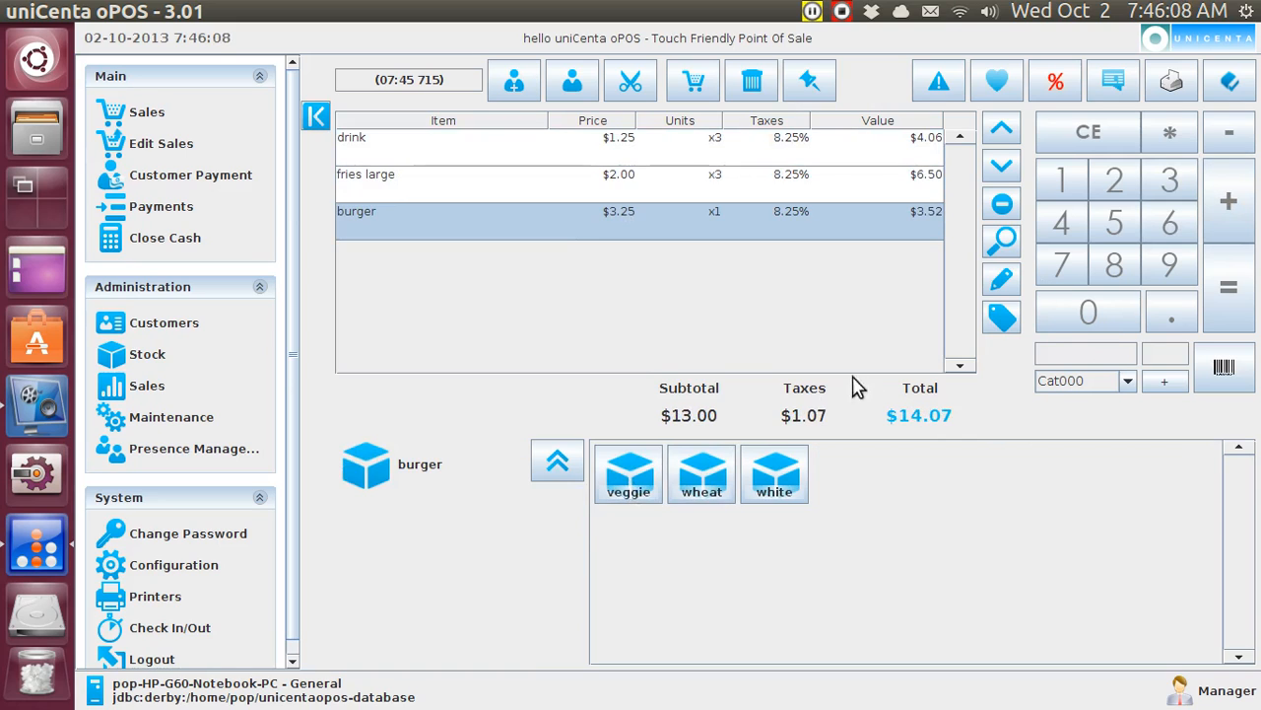
pyautogui.click(1229, 201)
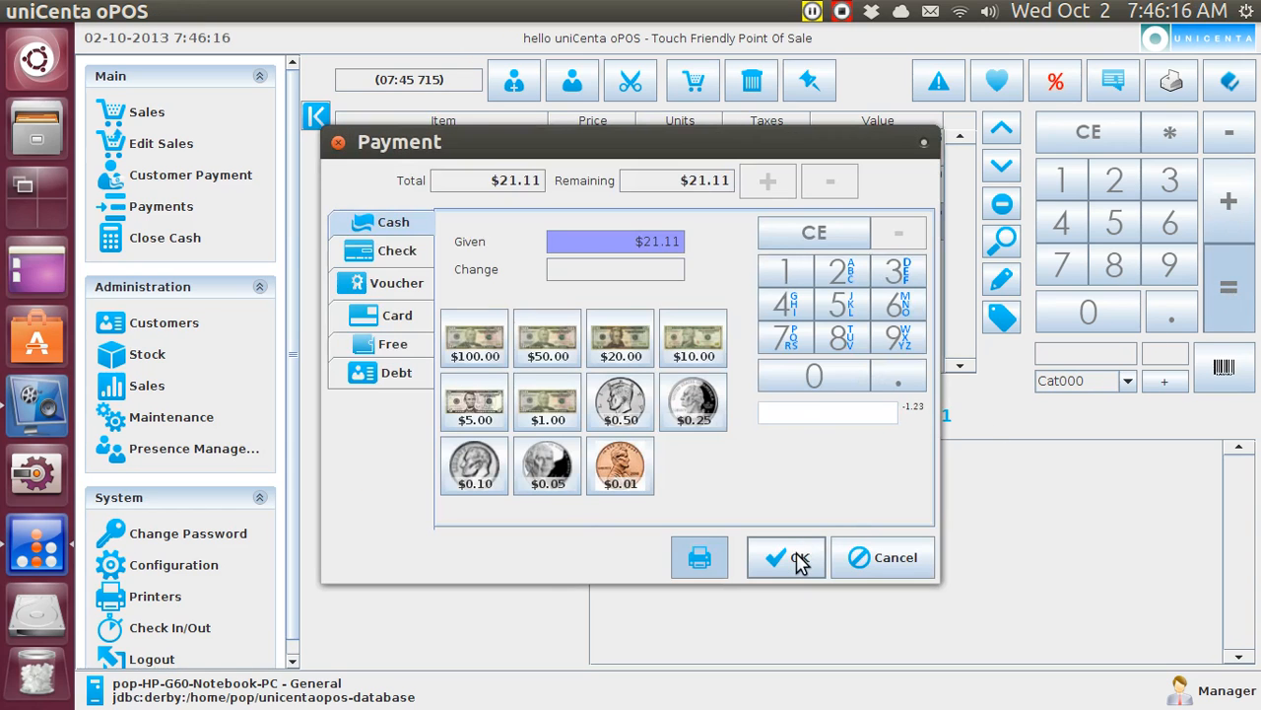
# - Confirm the $21.11 cash payment and view receipt 87 with zero change on the screen printer
pyautogui.click(786, 556)
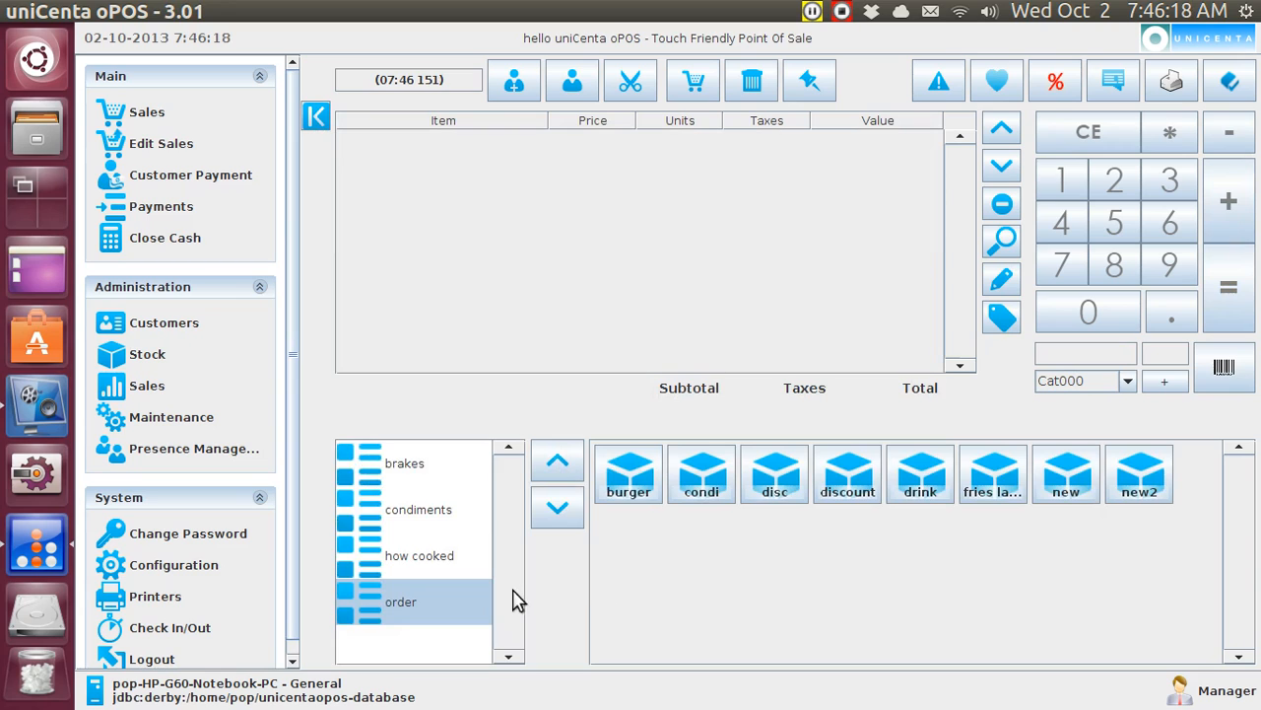
pyautogui.click(155, 596)
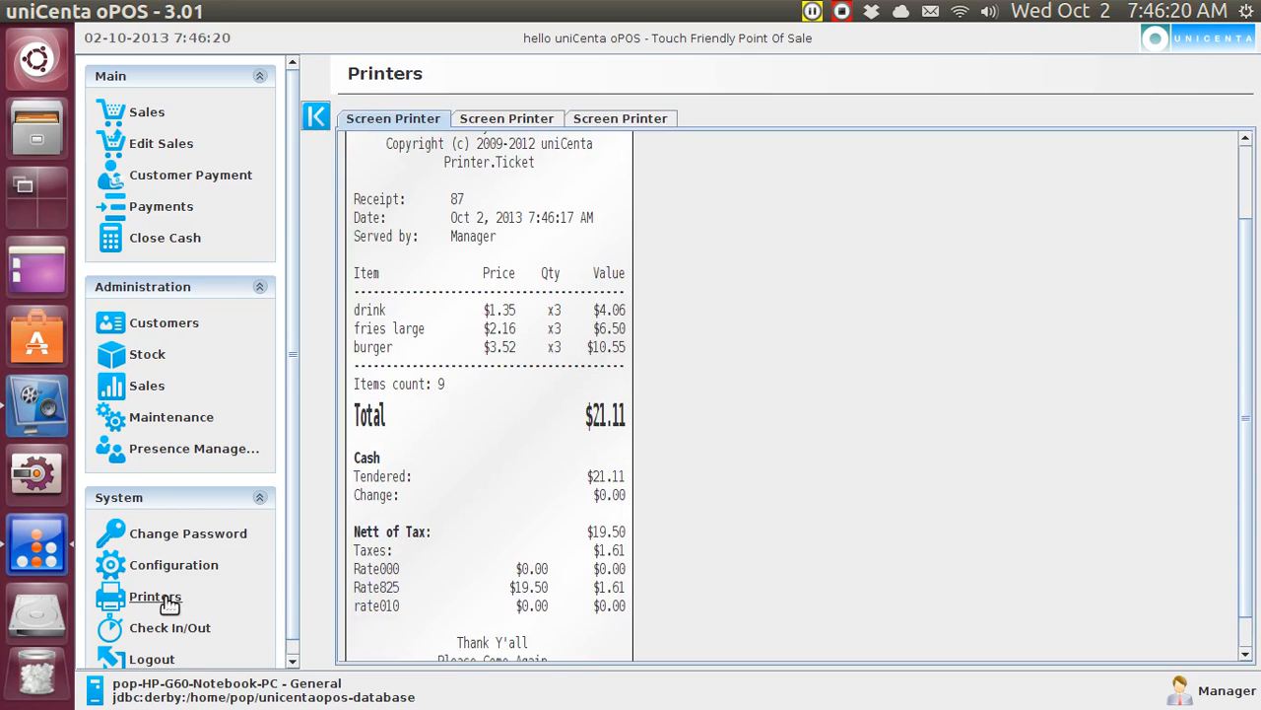
pyautogui.moveTo(456, 210)
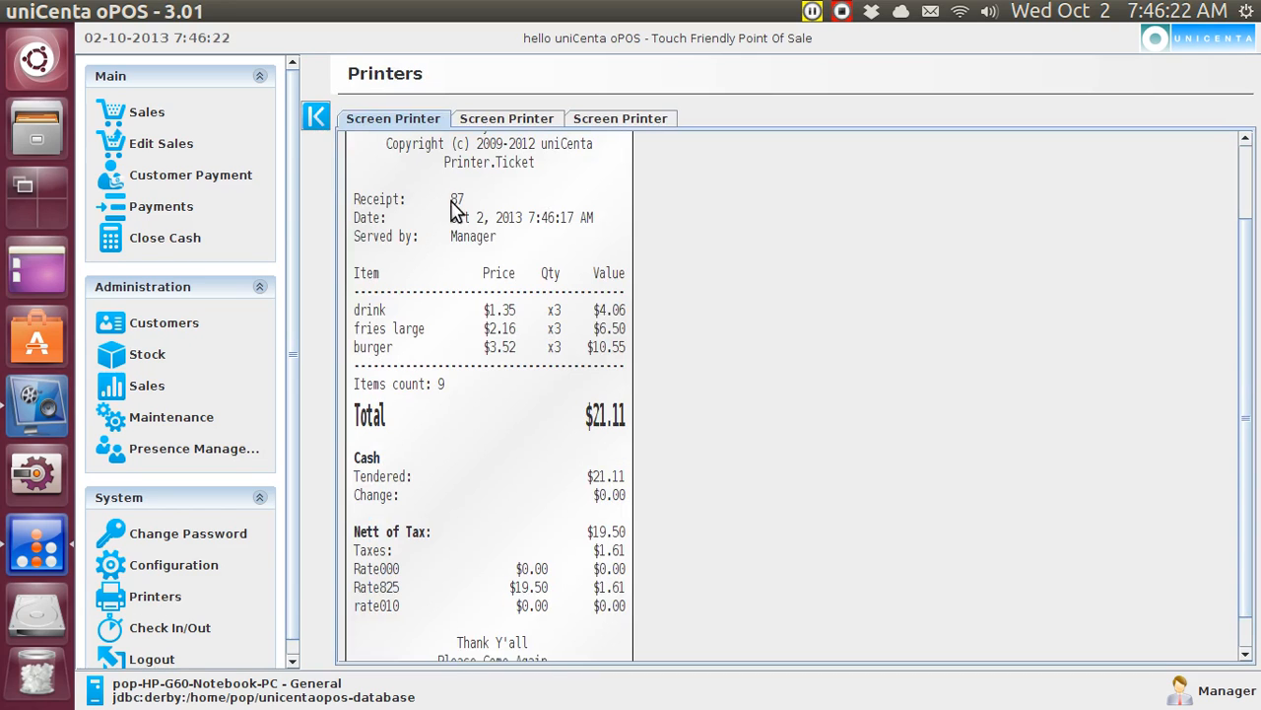
pyautogui.moveTo(521, 291)
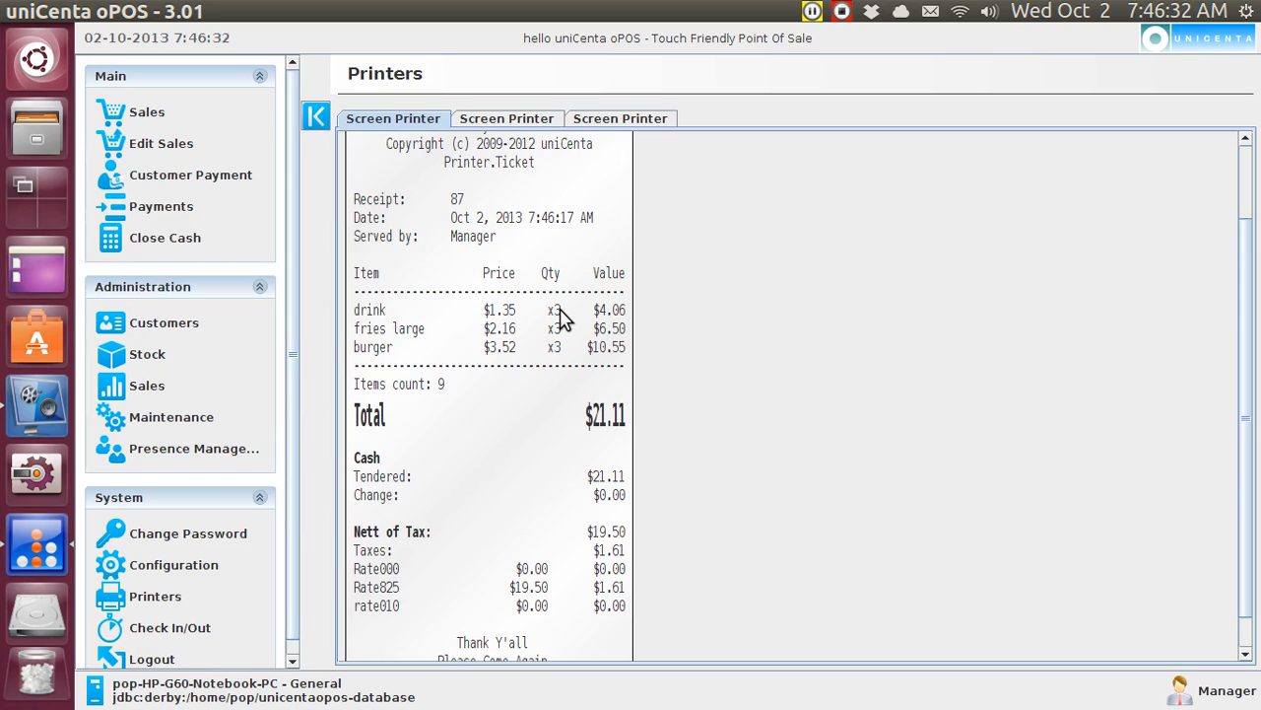
pyautogui.moveTo(232, 166)
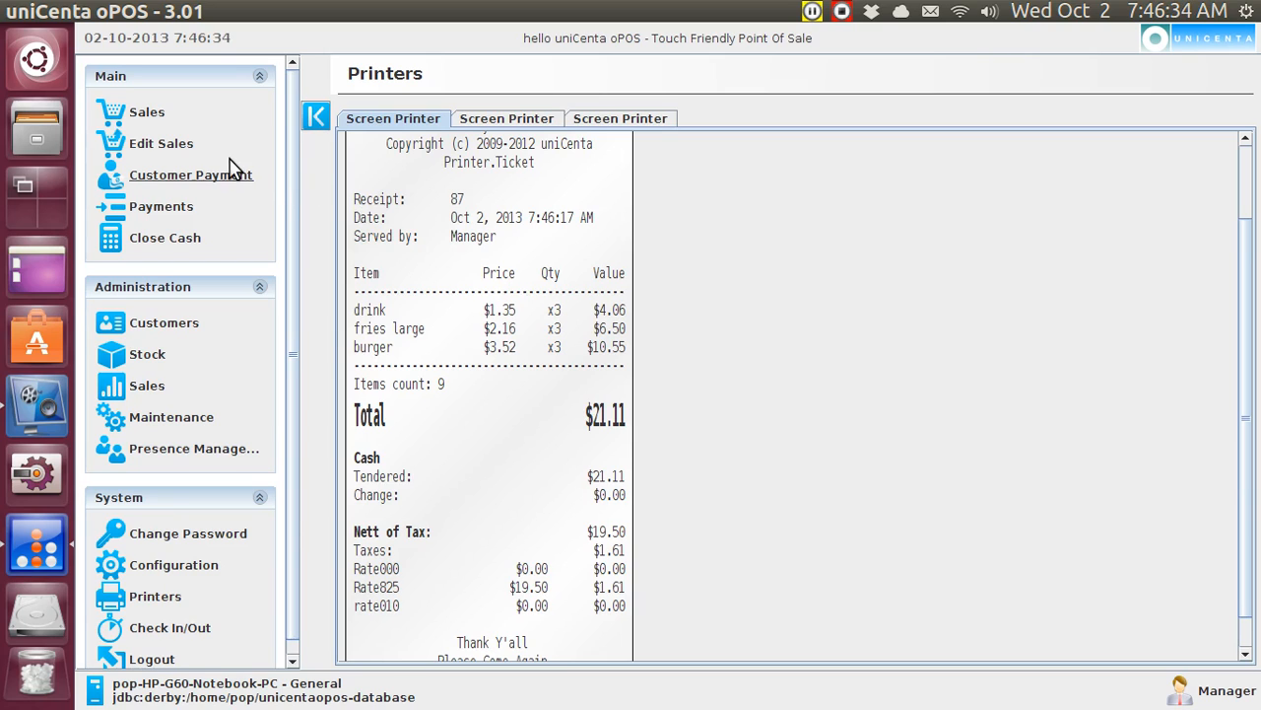
# - List past tickets in Edit Sales and load receipt 87 for $21.11
pyautogui.click(161, 143)
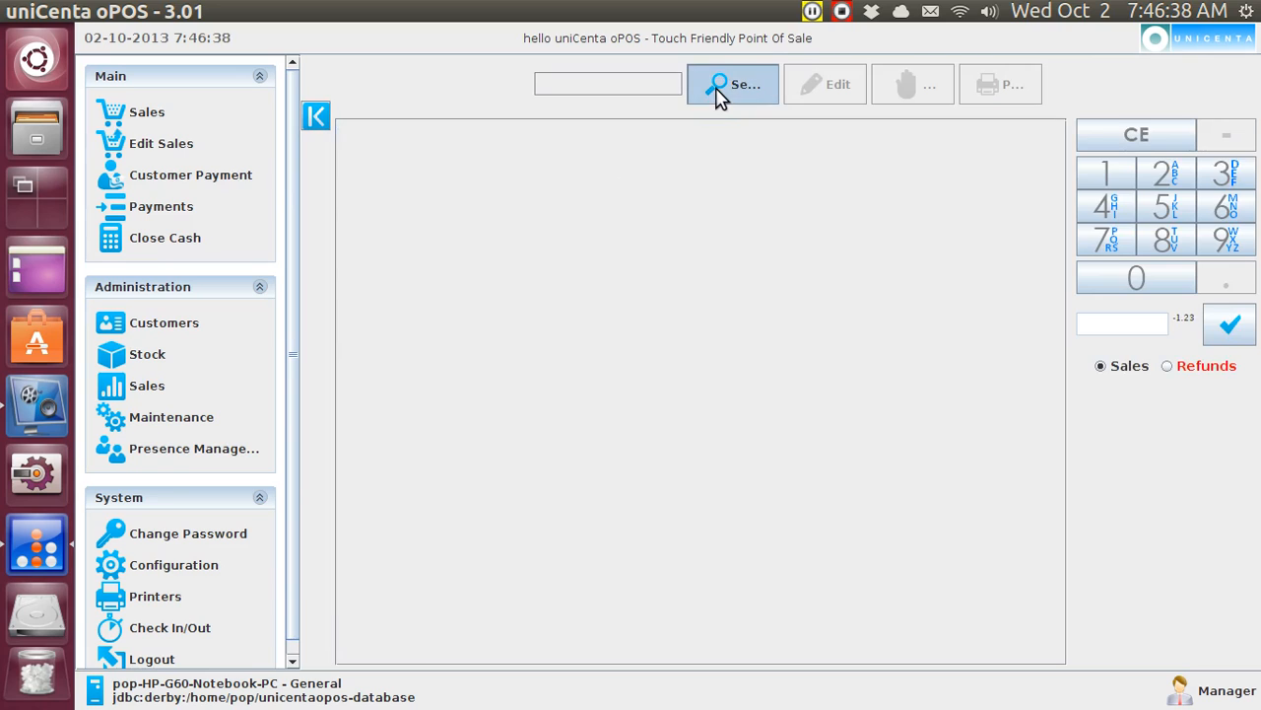
pyautogui.click(733, 84)
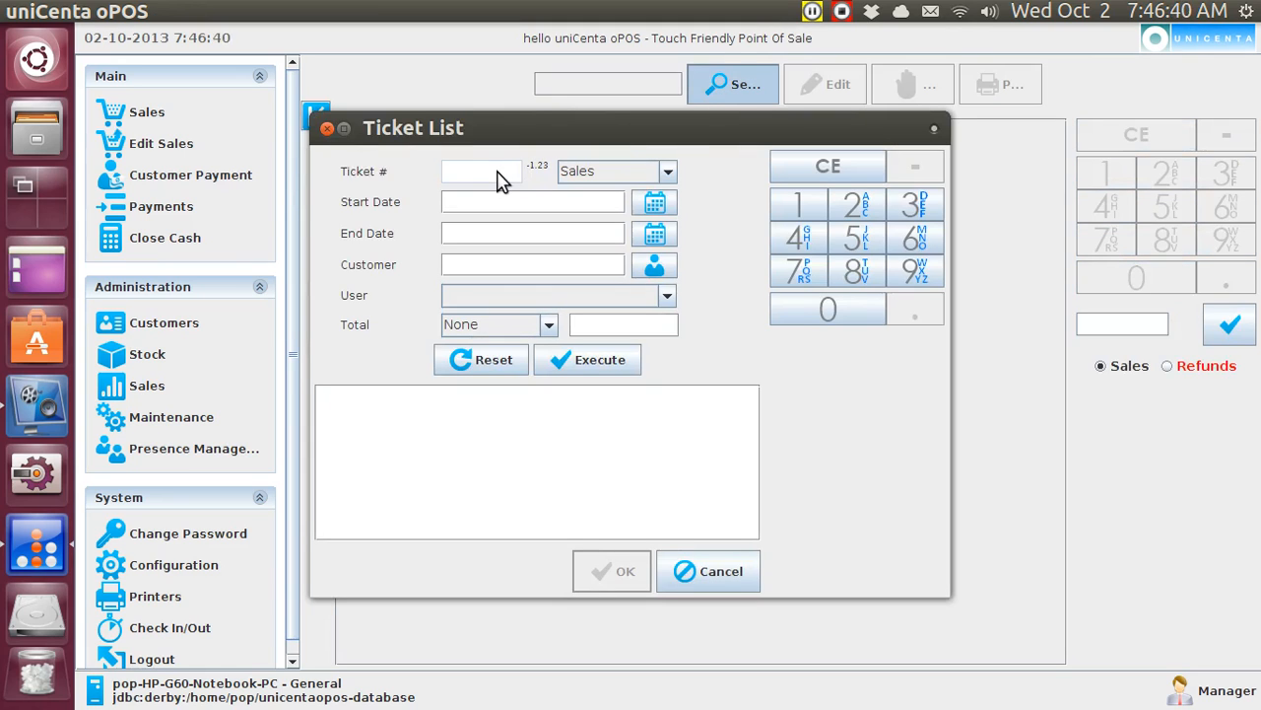
pyautogui.moveTo(483, 186)
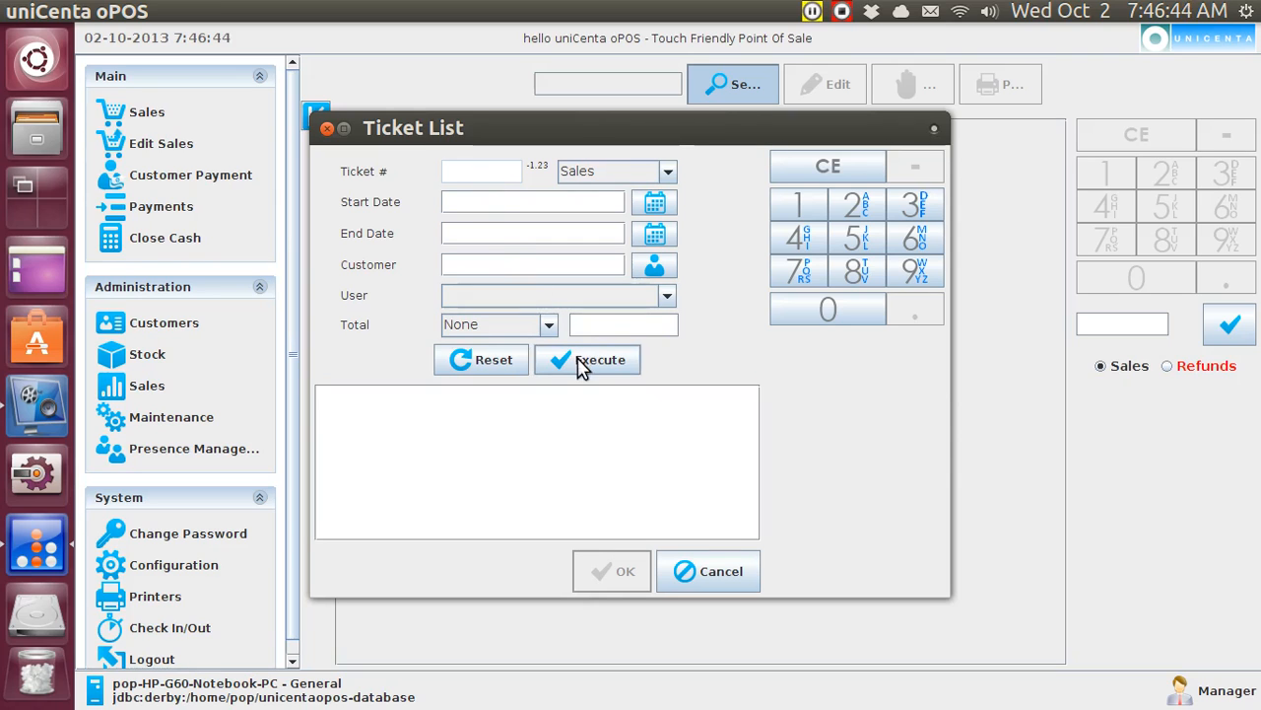
pyautogui.click(587, 359)
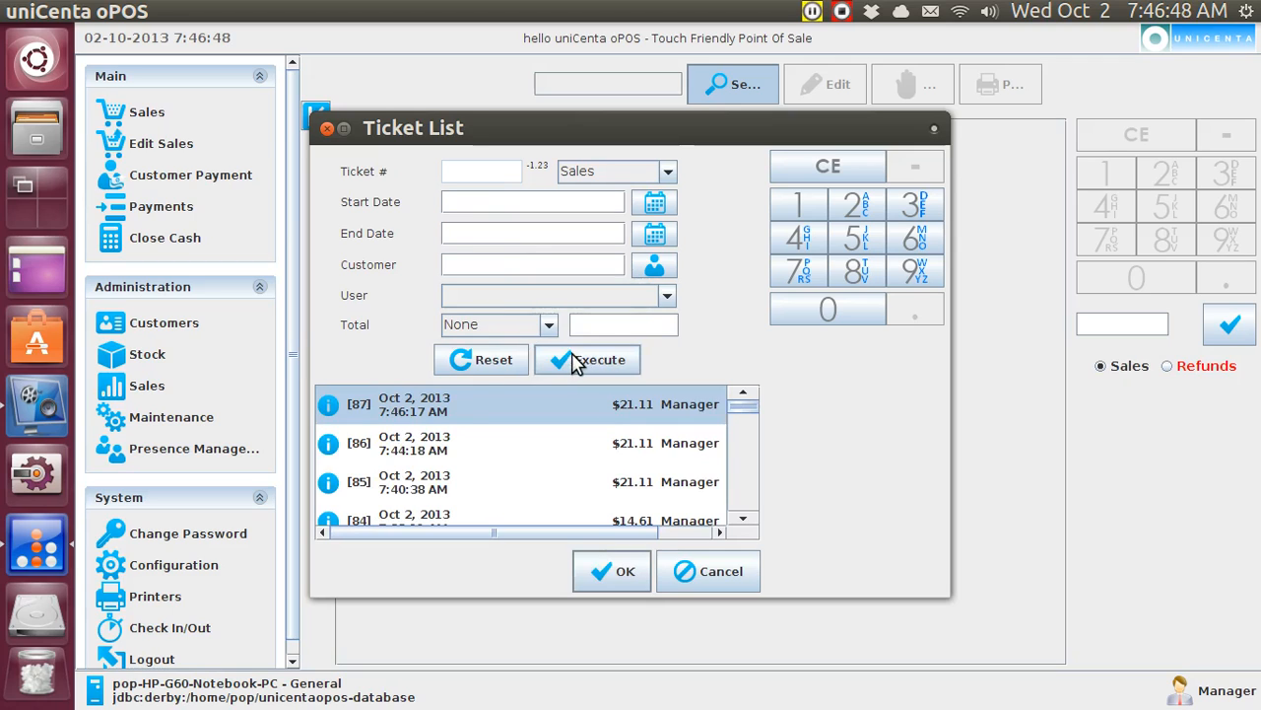
pyautogui.moveTo(513, 471)
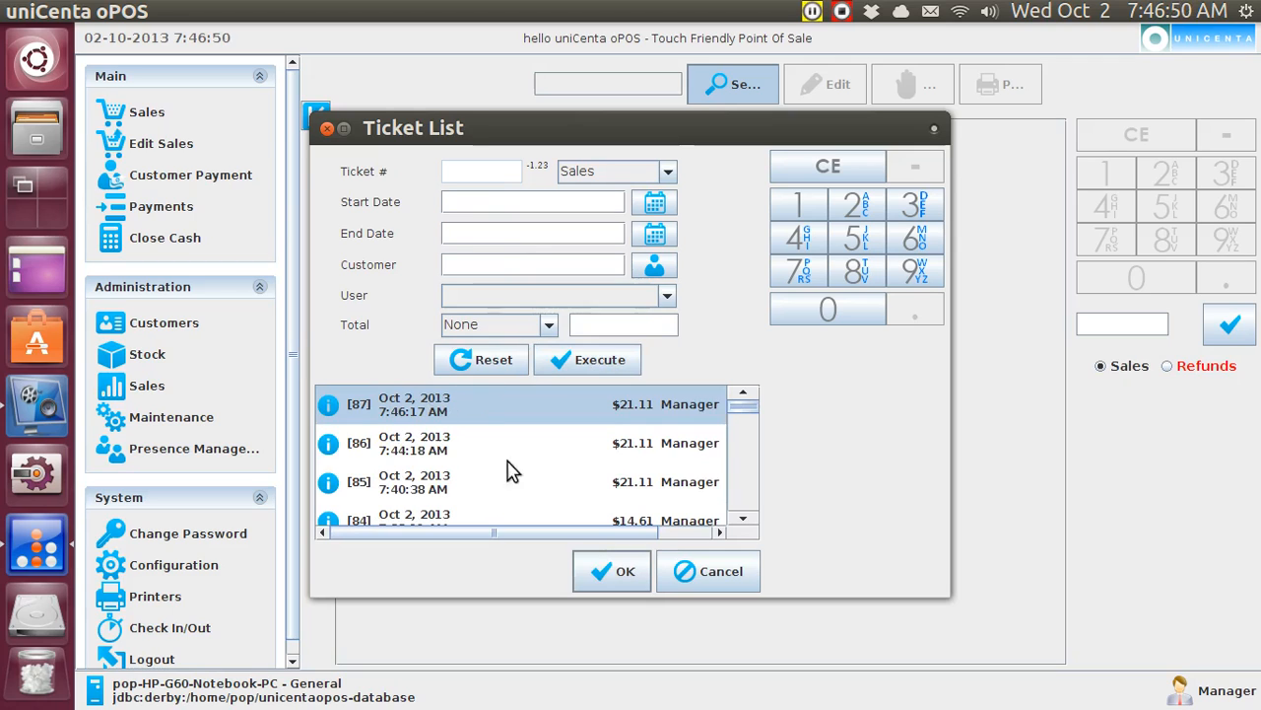
pyautogui.click(611, 571)
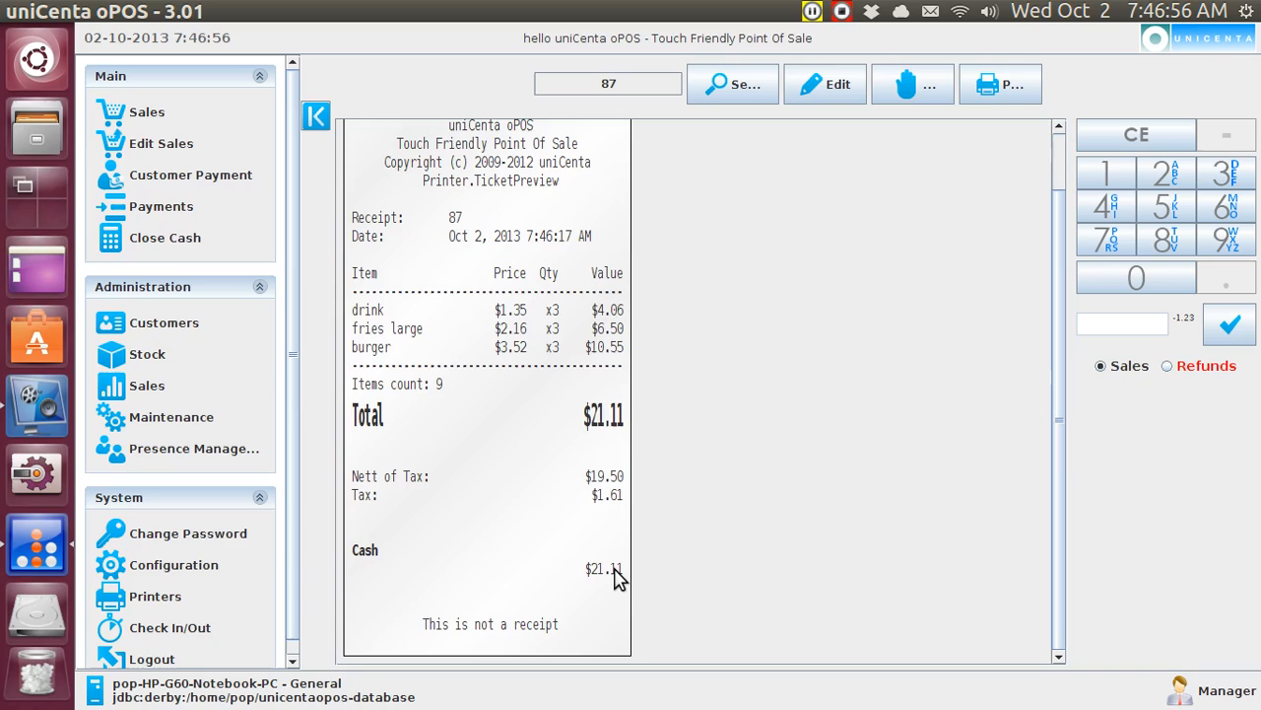
pyautogui.moveTo(803, 260)
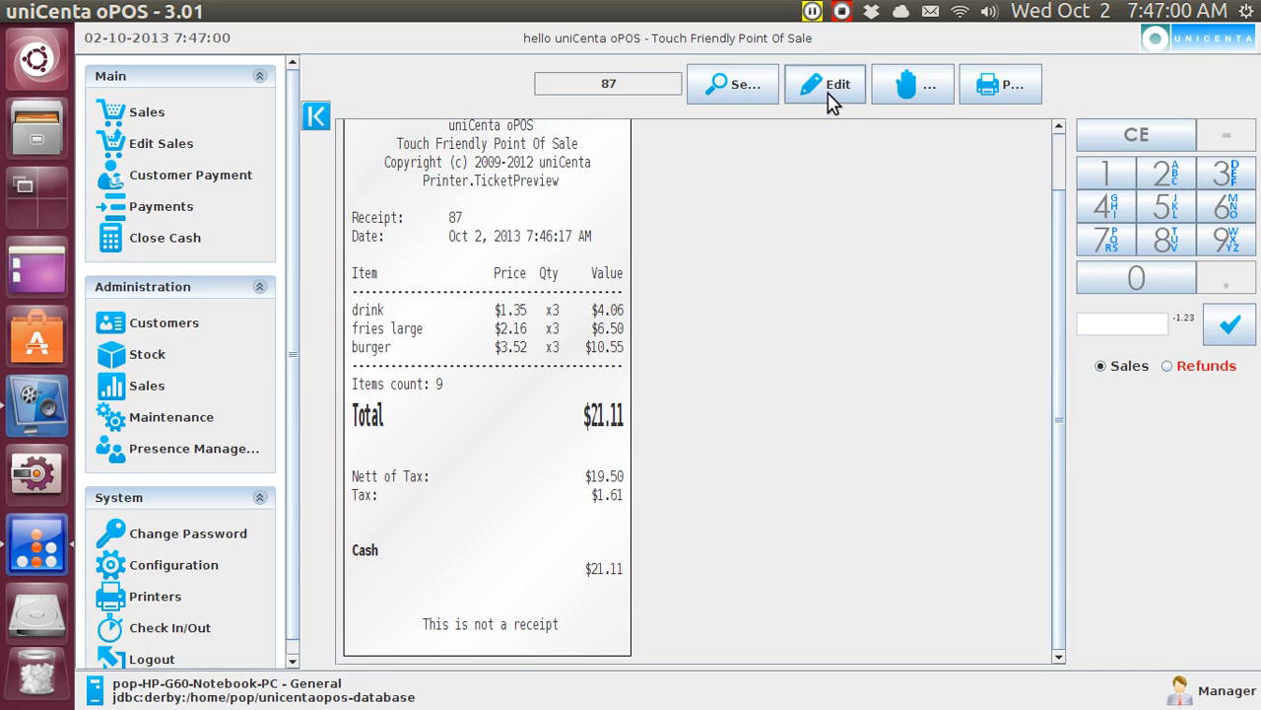
pyautogui.moveTo(912, 84)
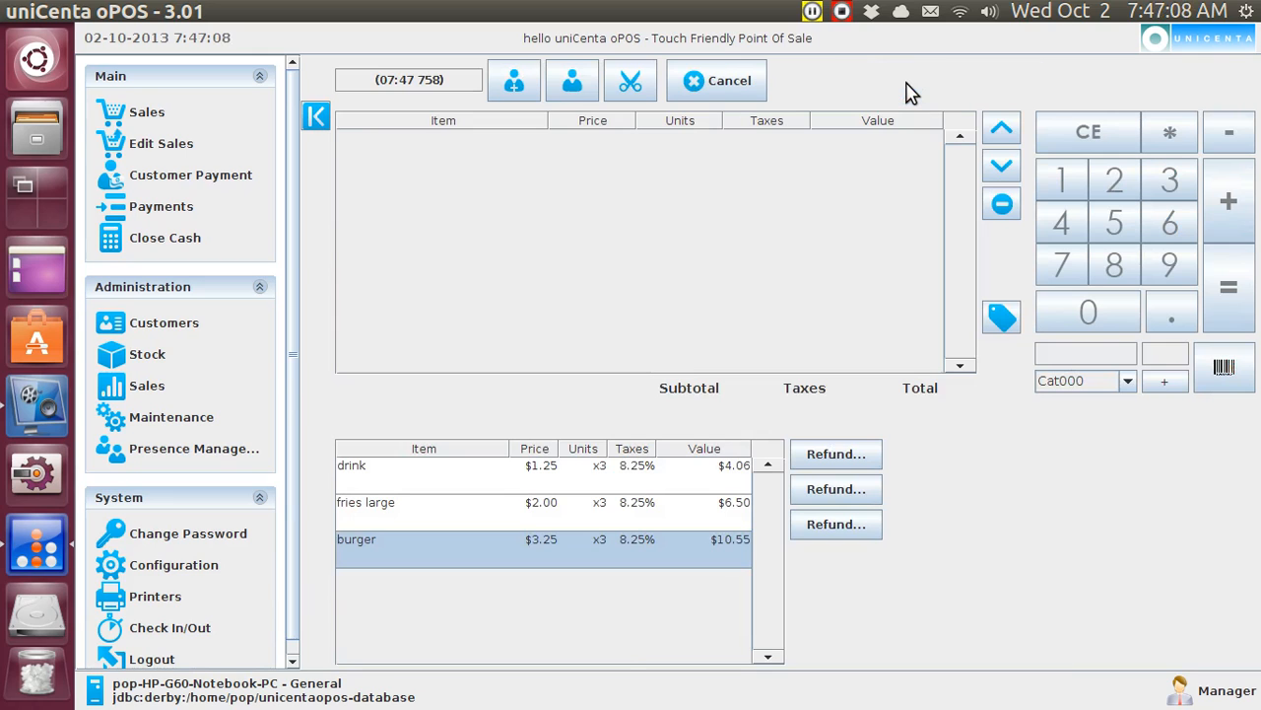
pyautogui.moveTo(882, 412)
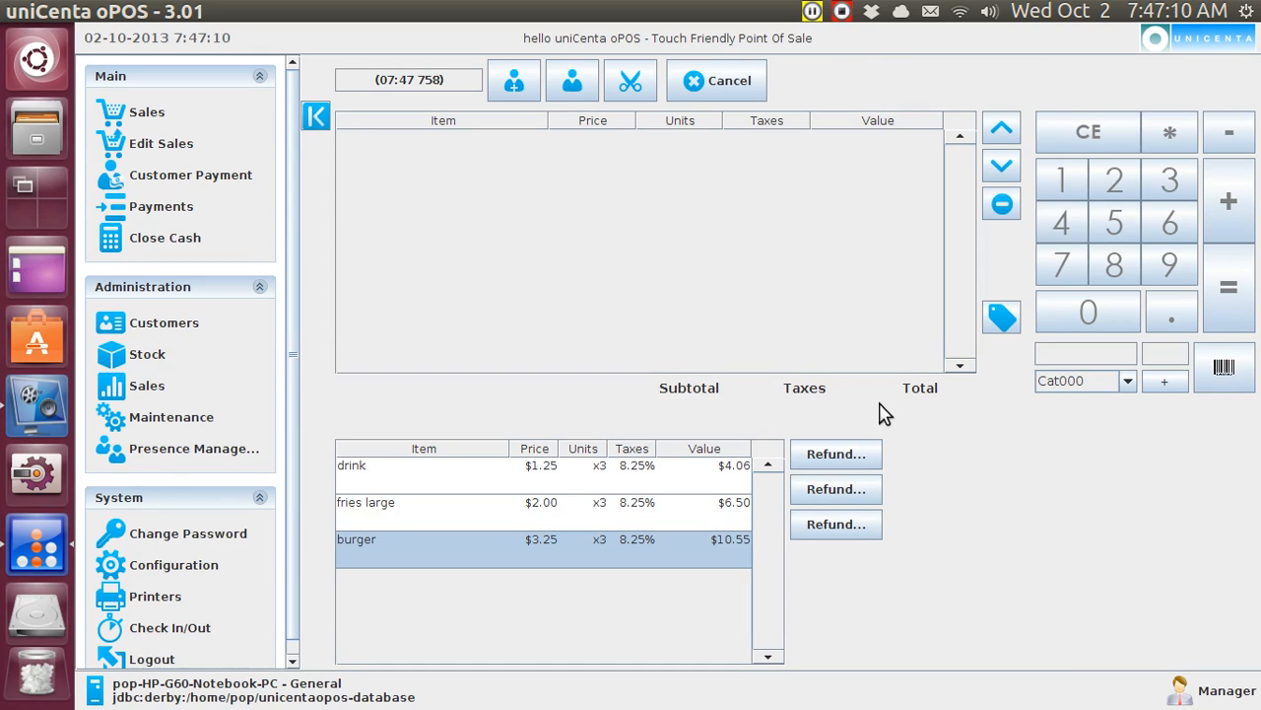
pyautogui.moveTo(865, 460)
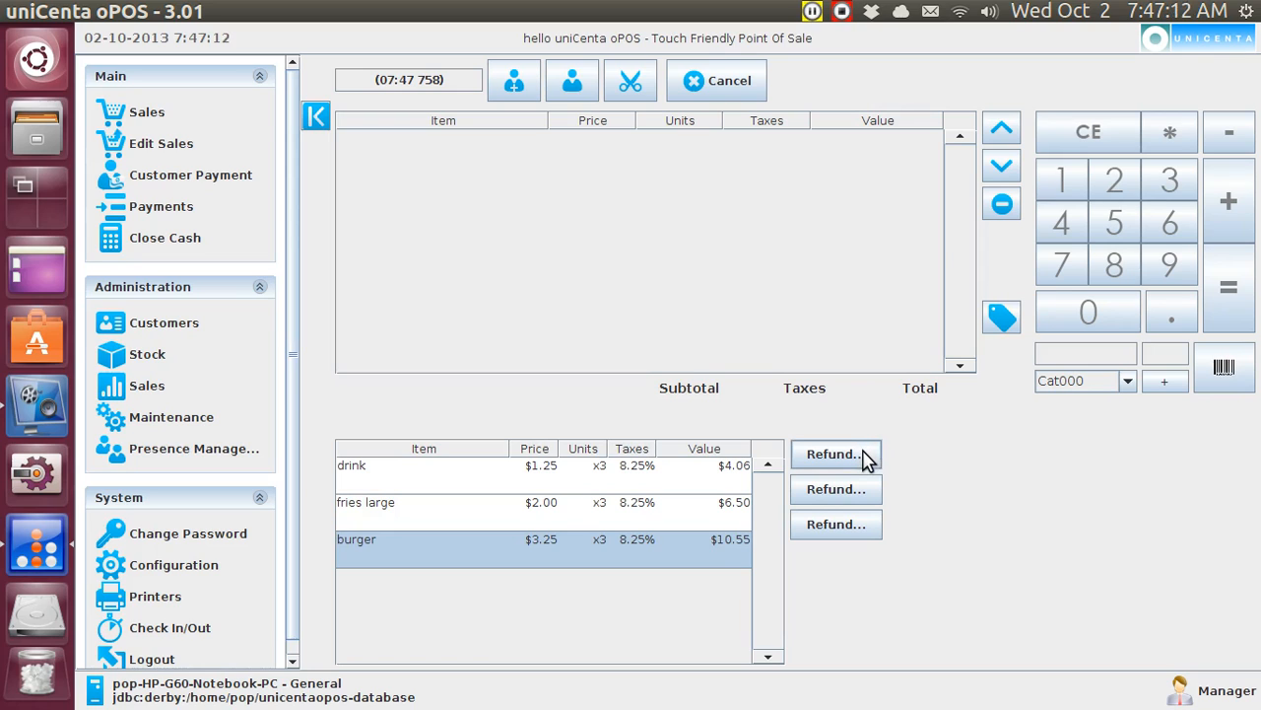
pyautogui.moveTo(836, 453)
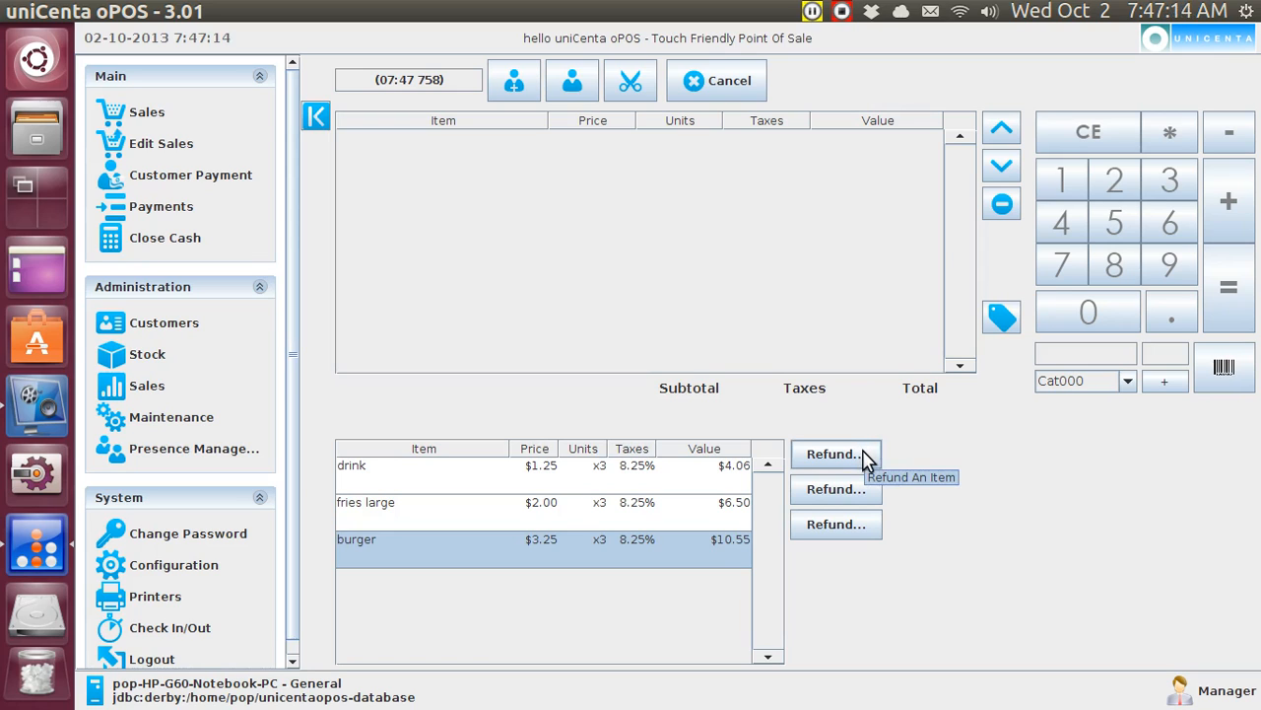
pyautogui.moveTo(835, 489)
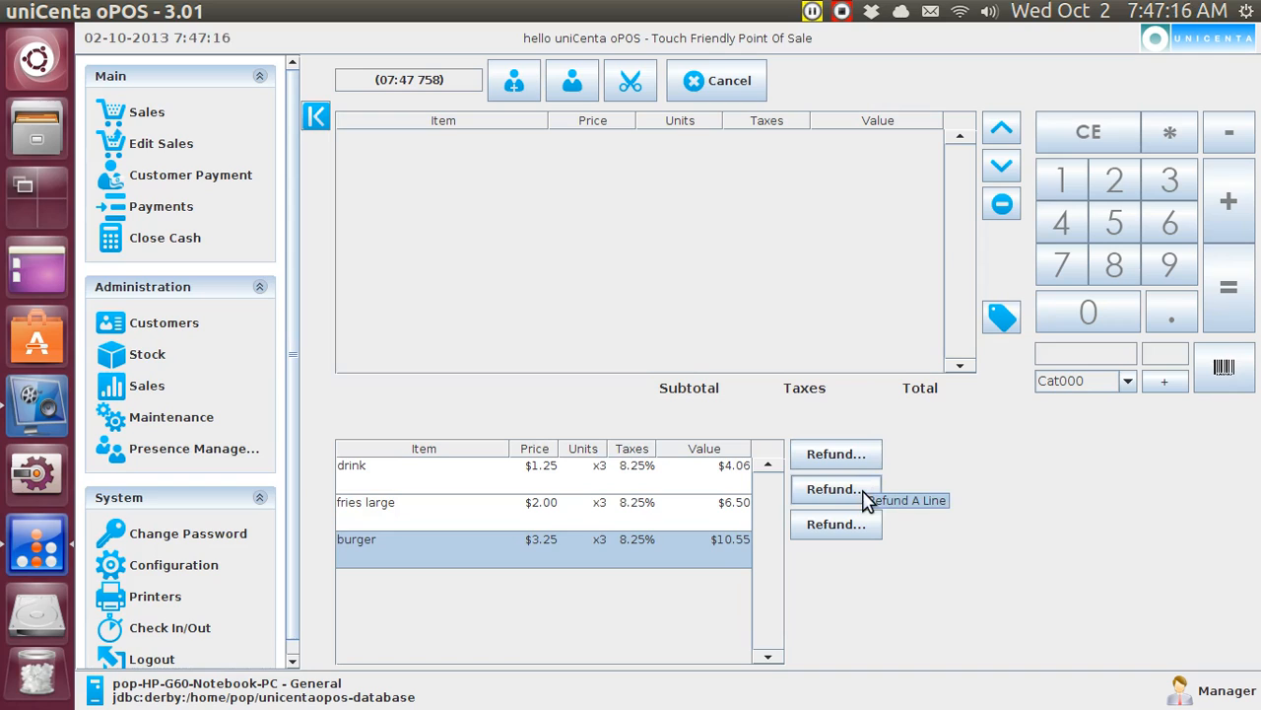
pyautogui.moveTo(866, 532)
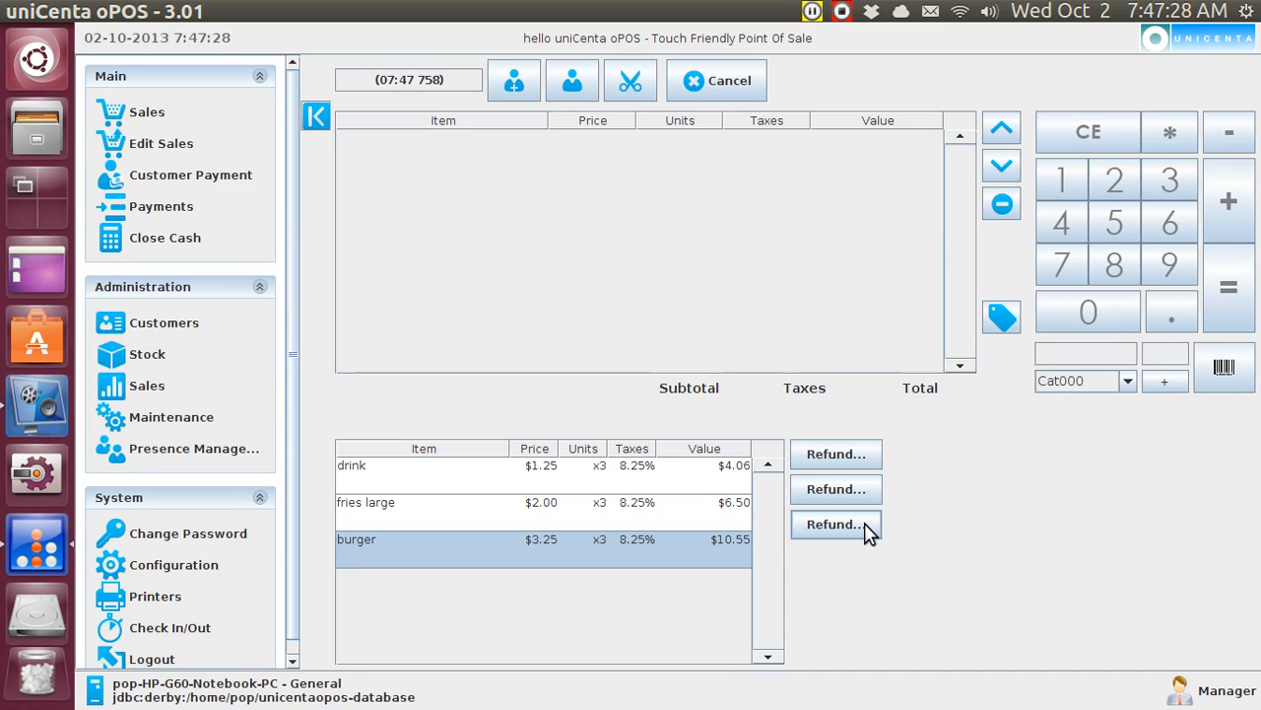
pyautogui.moveTo(867, 503)
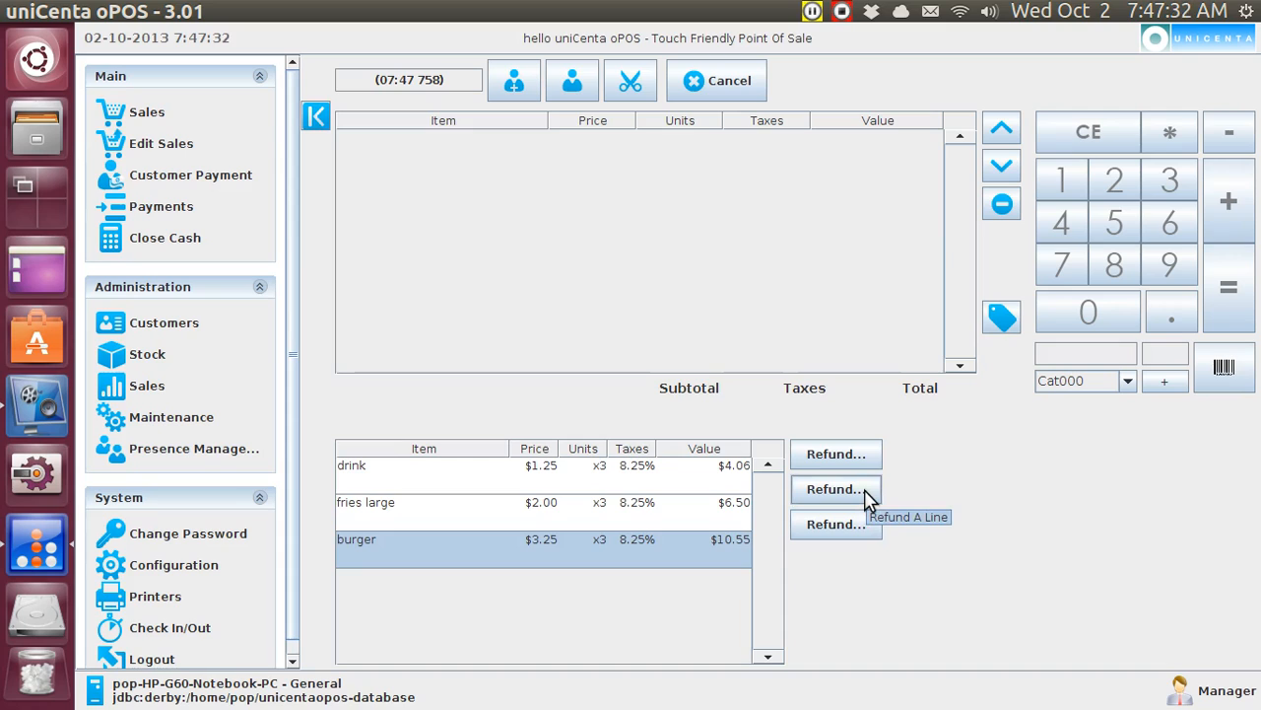
pyautogui.moveTo(867, 497)
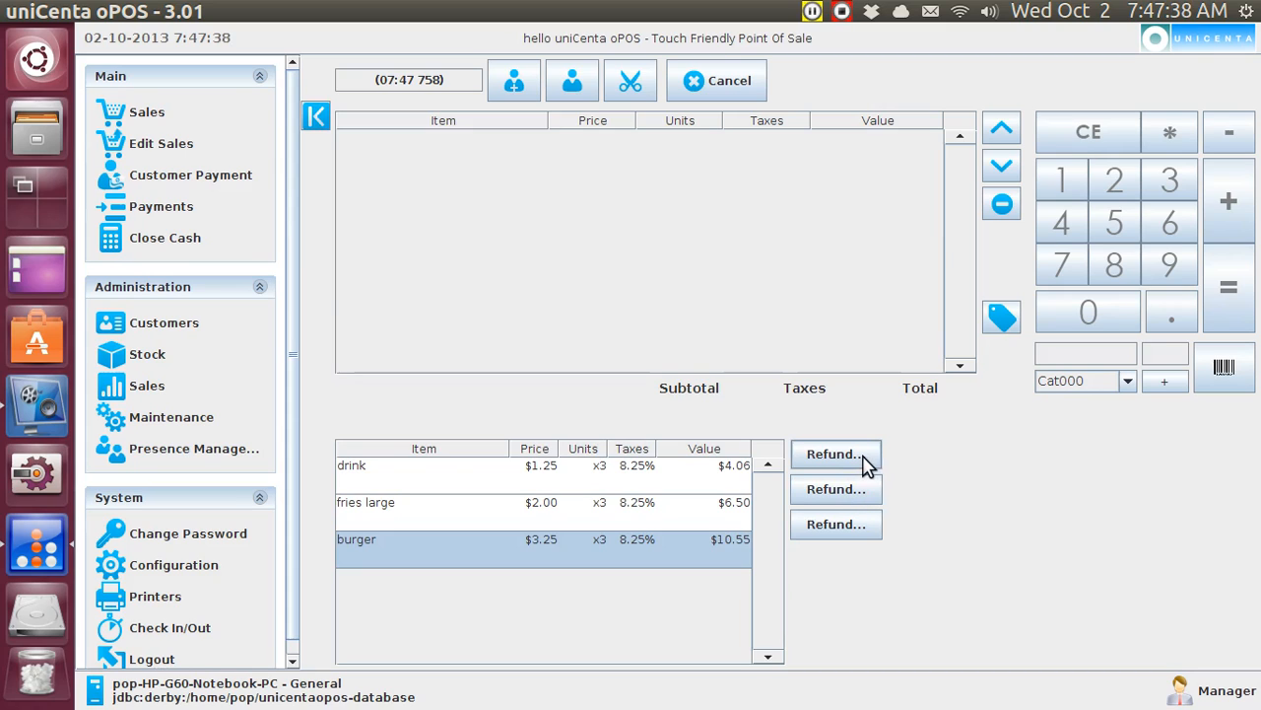
pyautogui.moveTo(836, 453)
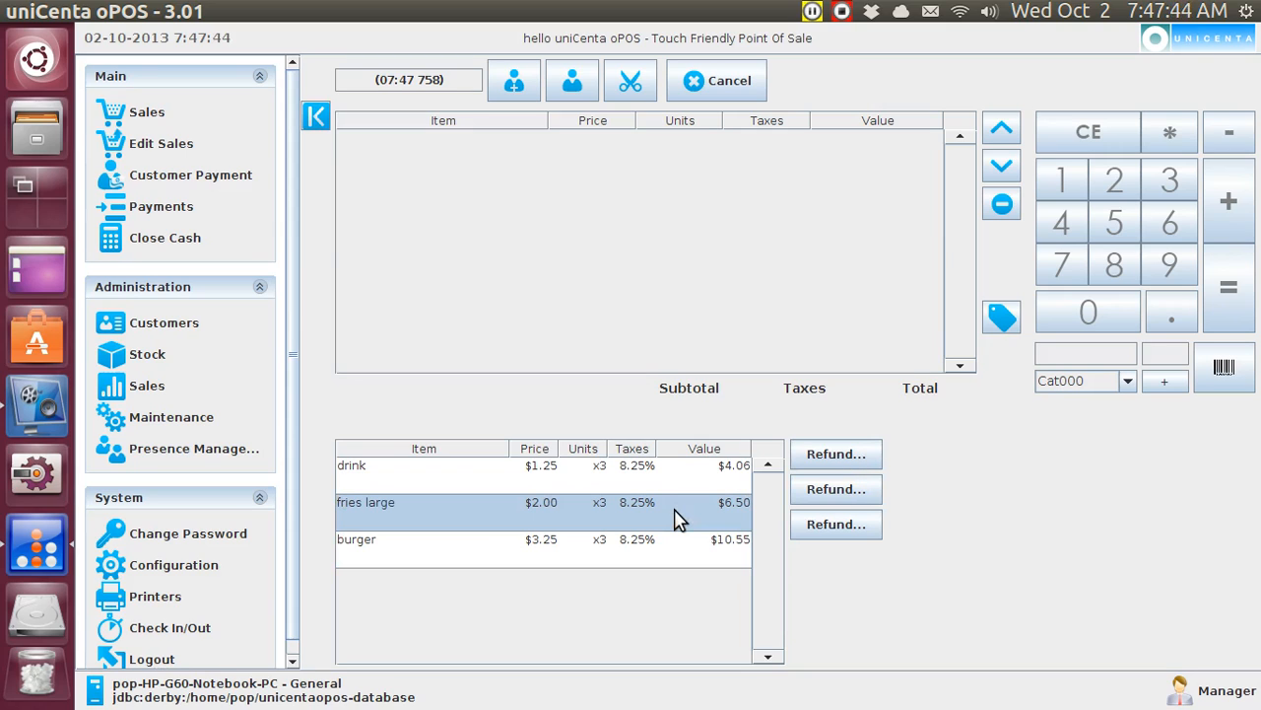
pyautogui.moveTo(772, 475)
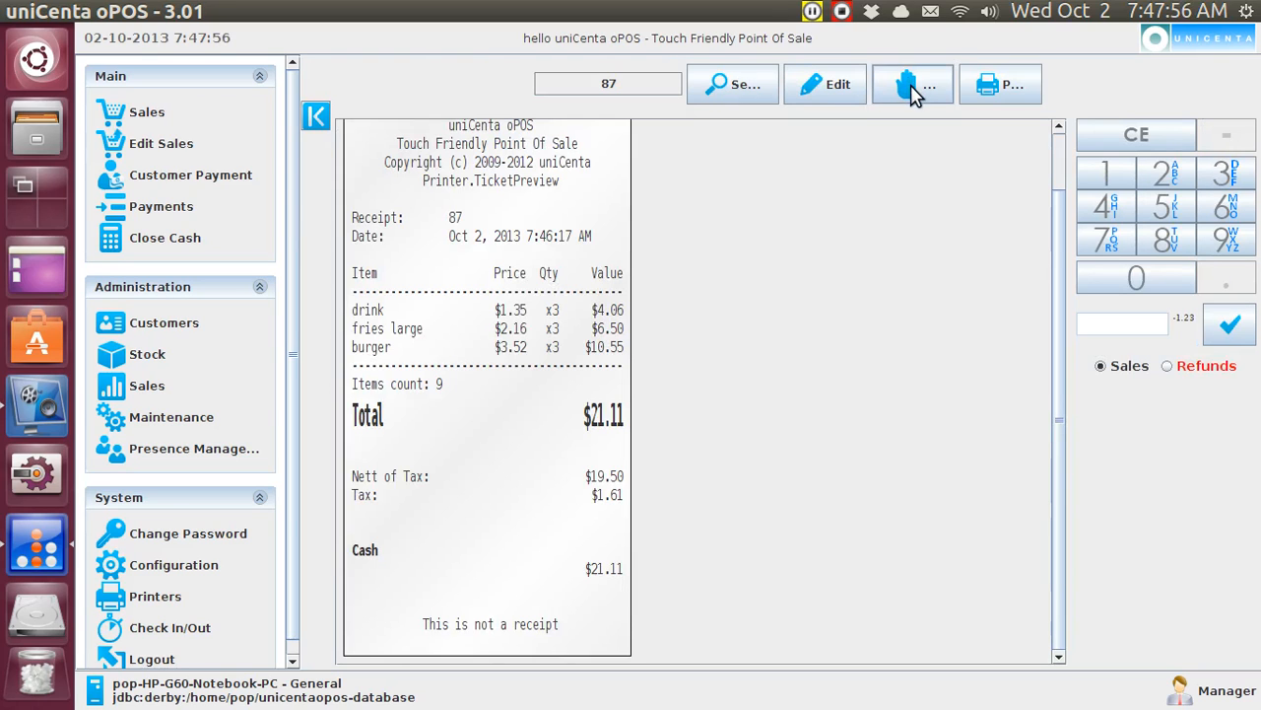
pyautogui.click(911, 84)
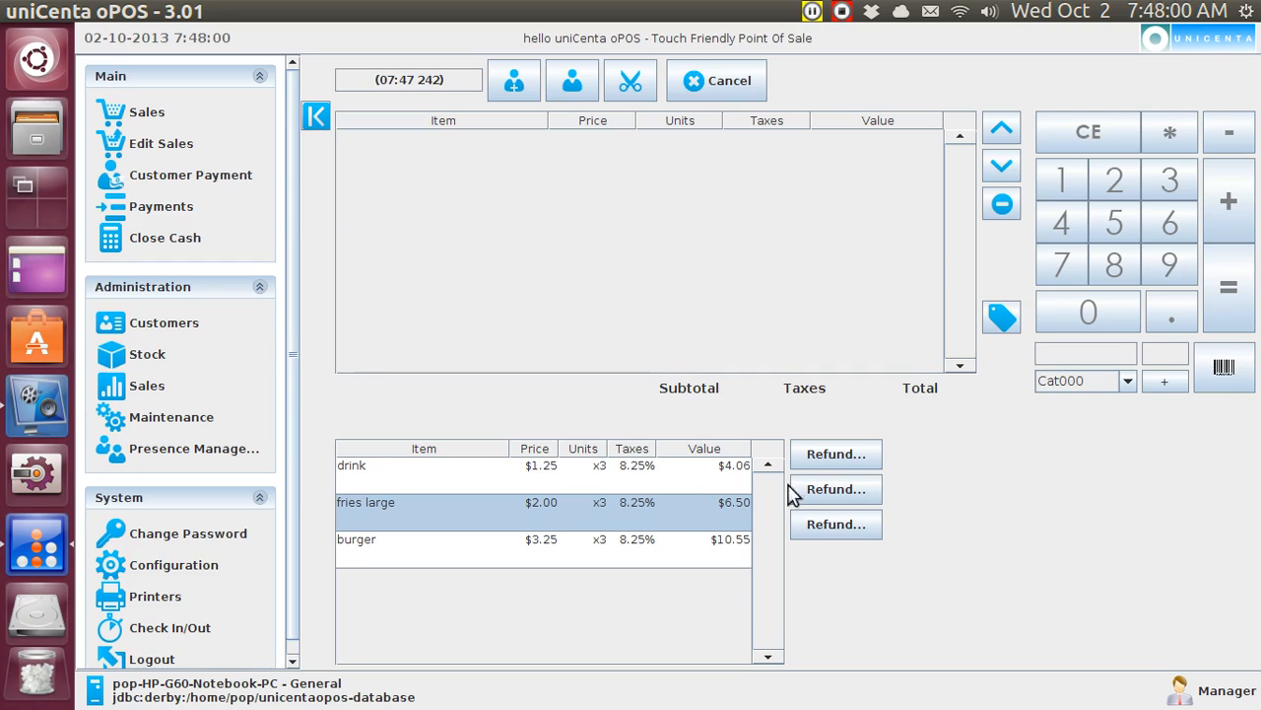
pyautogui.moveTo(836, 489)
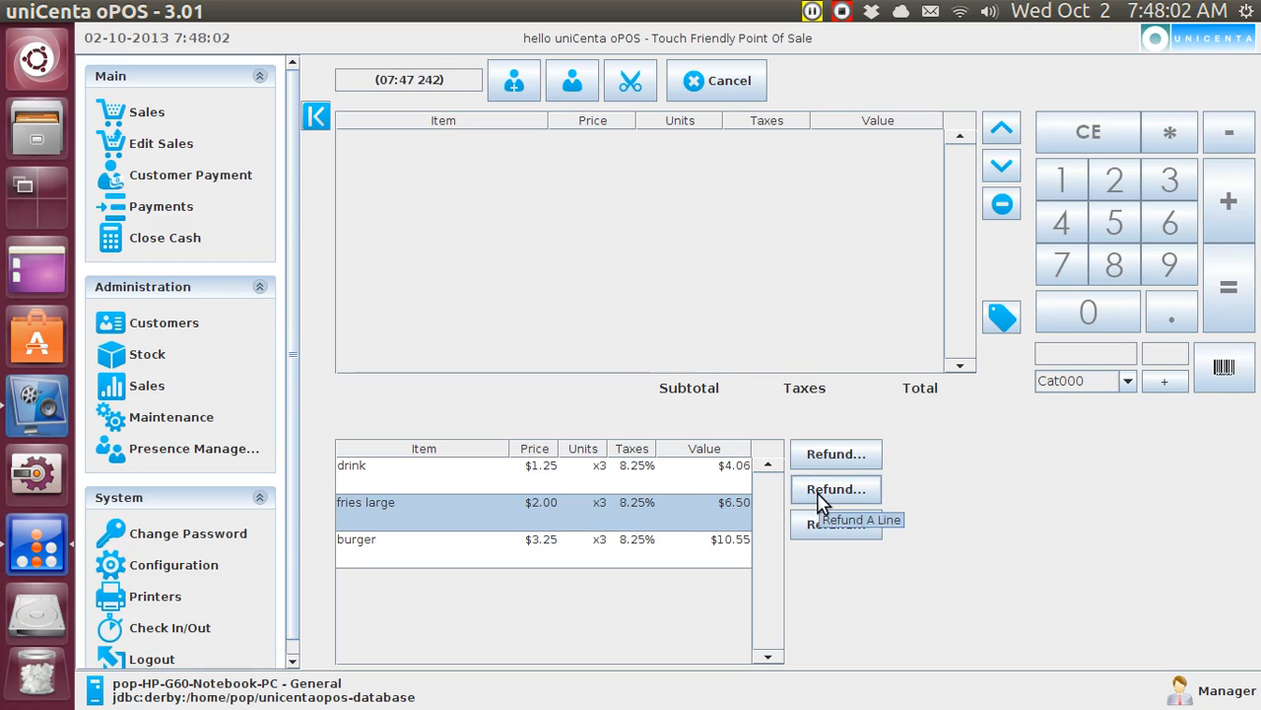
pyautogui.click(835, 489)
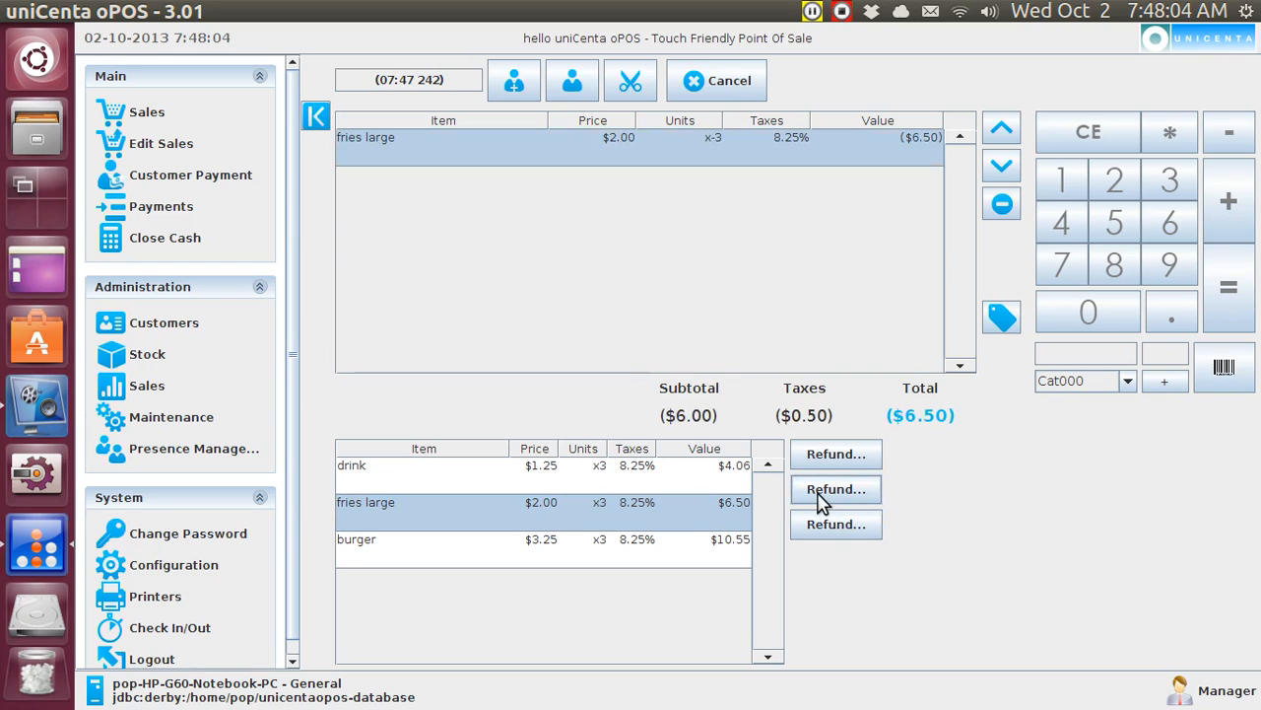
pyautogui.moveTo(739, 195)
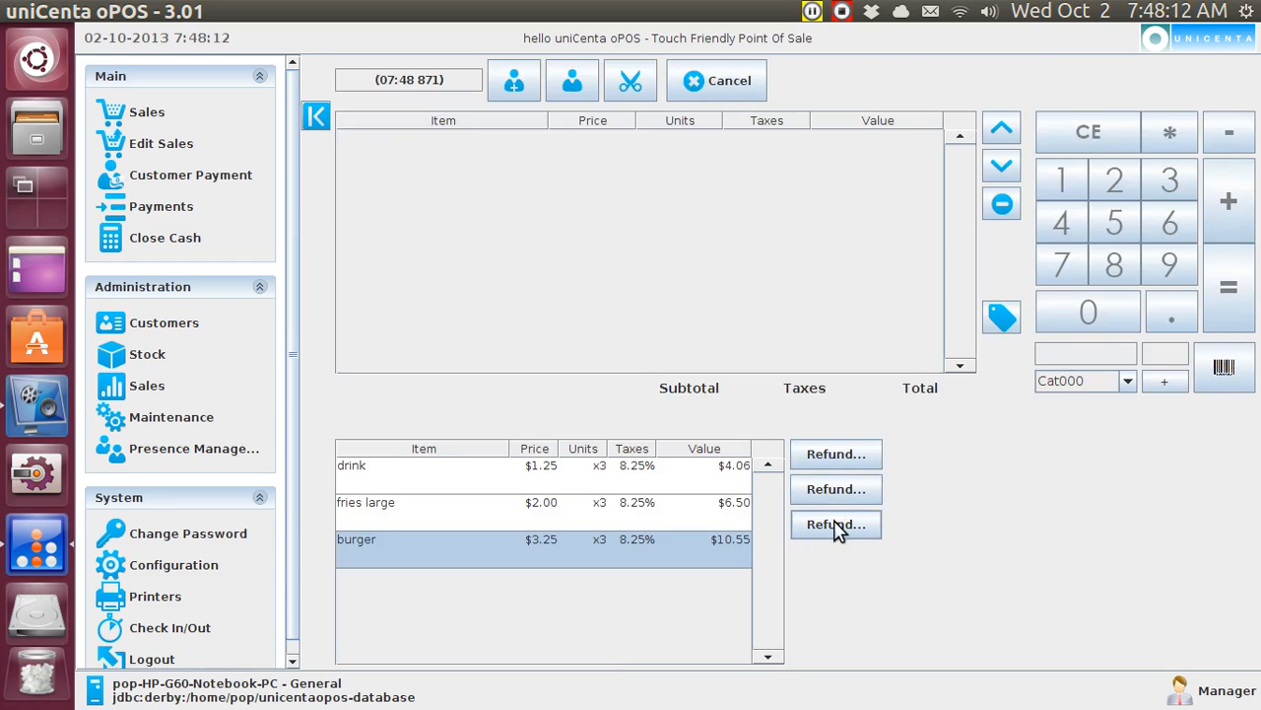
# - Refund one large fries from receipt 87 and confirm the $2.16 refund payment
pyautogui.click(836, 524)
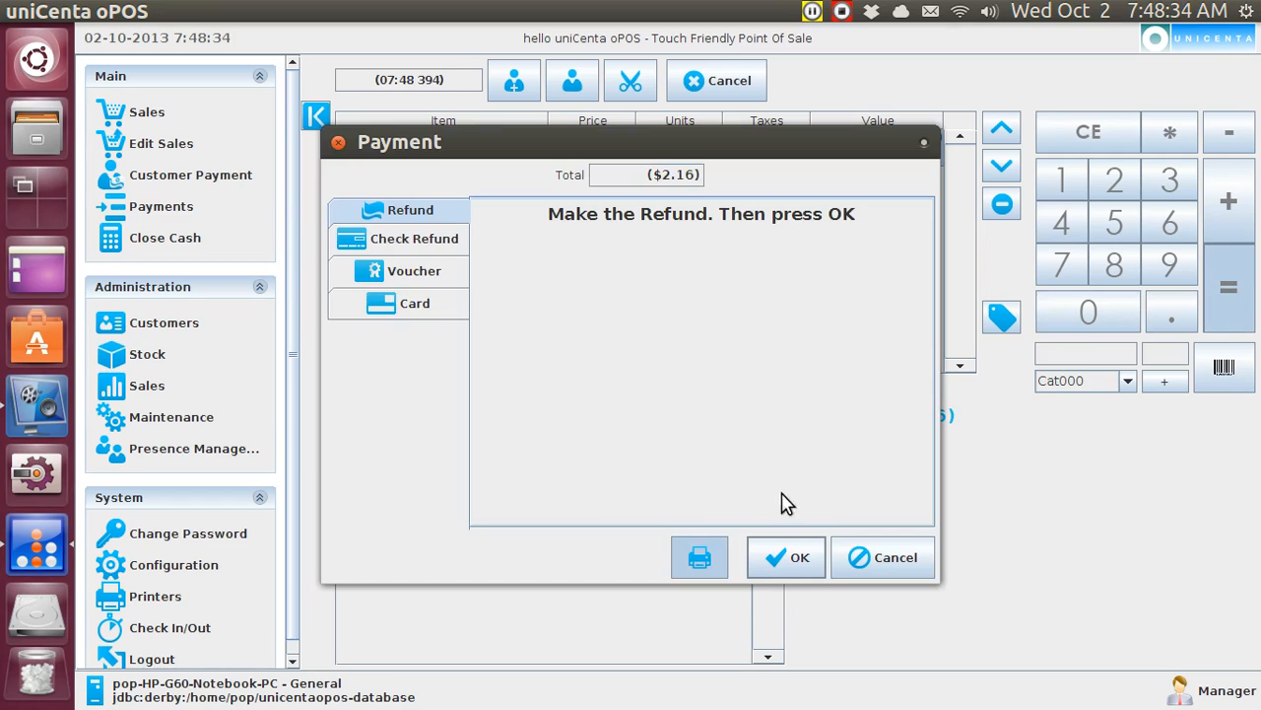
pyautogui.click(787, 557)
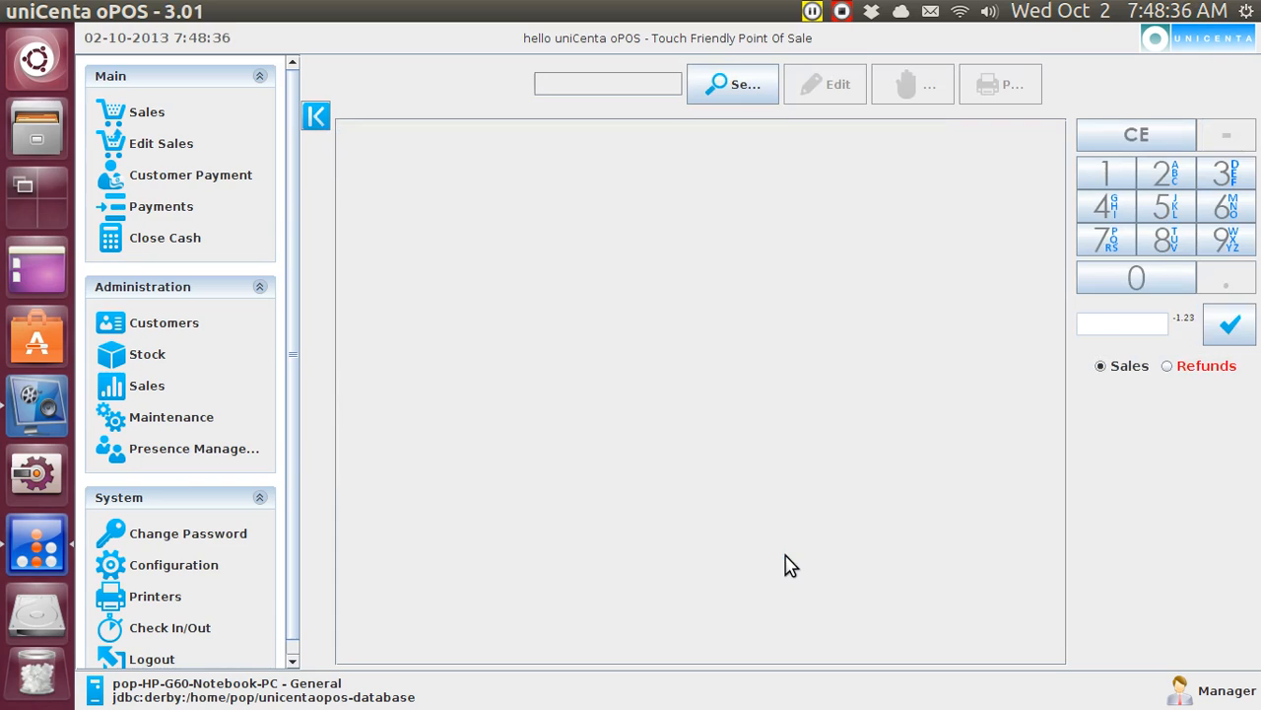
pyautogui.moveTo(155, 596)
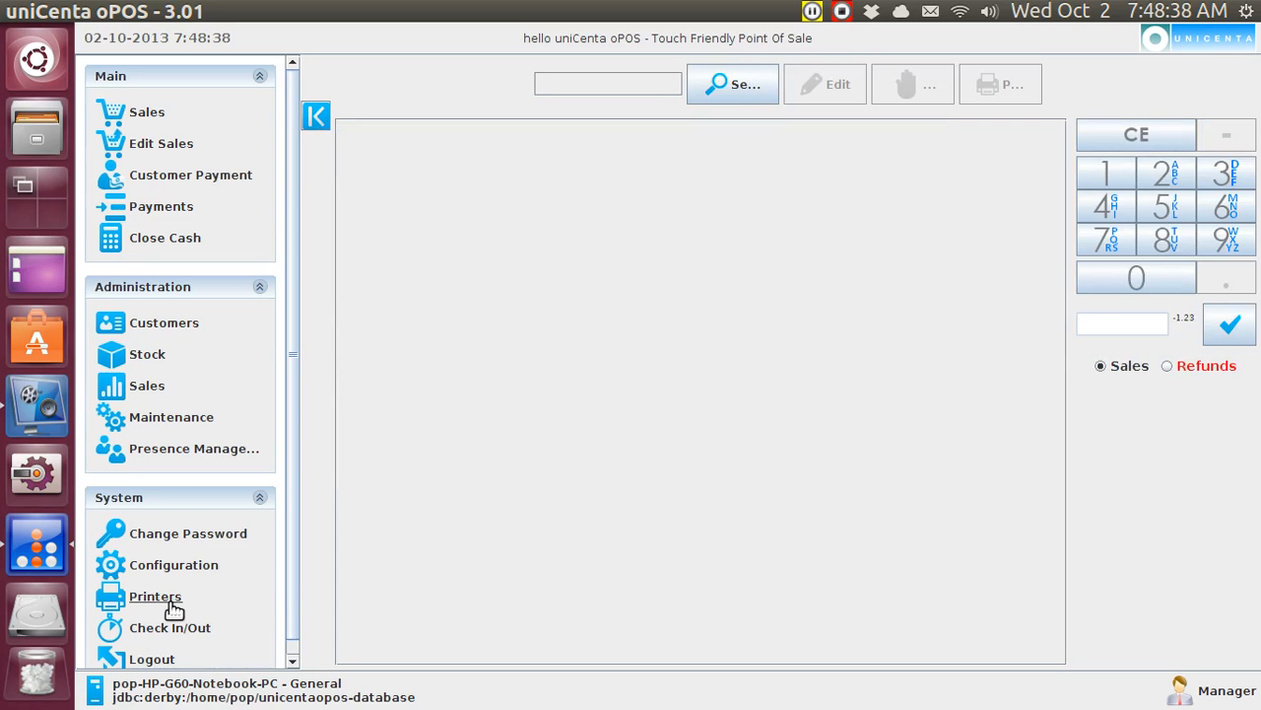
pyautogui.click(155, 596)
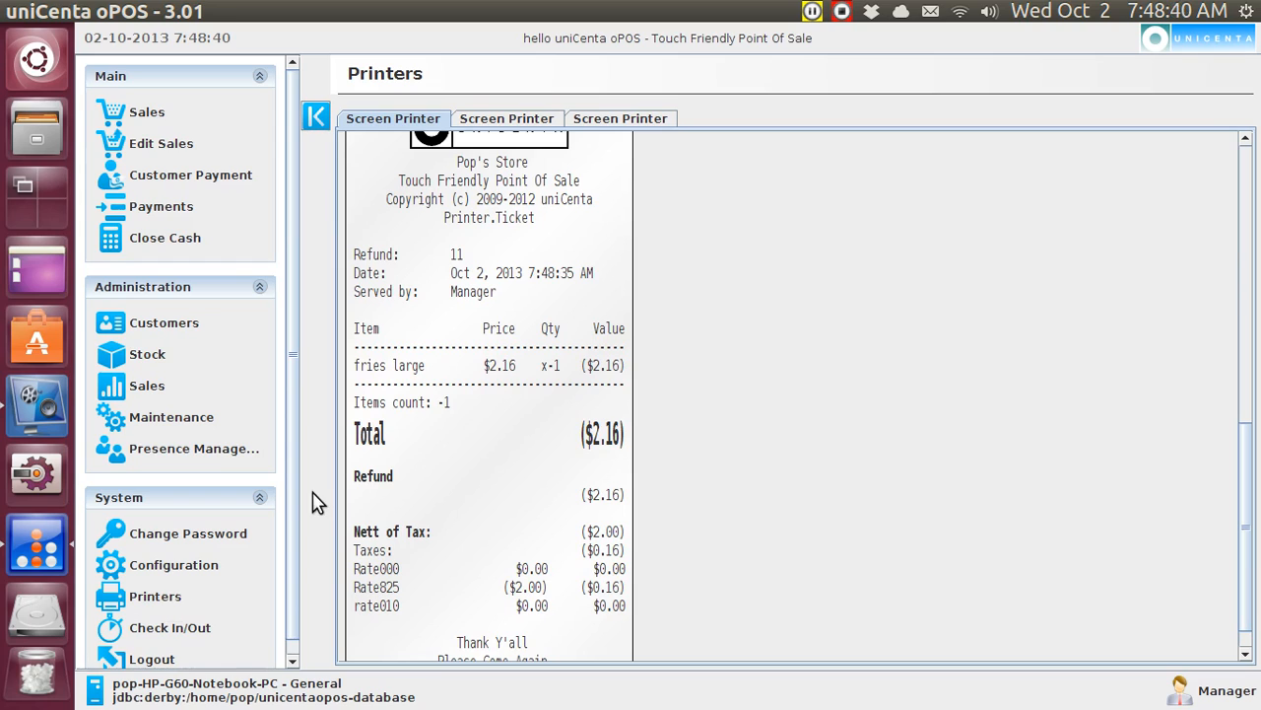
pyautogui.moveTo(463, 263)
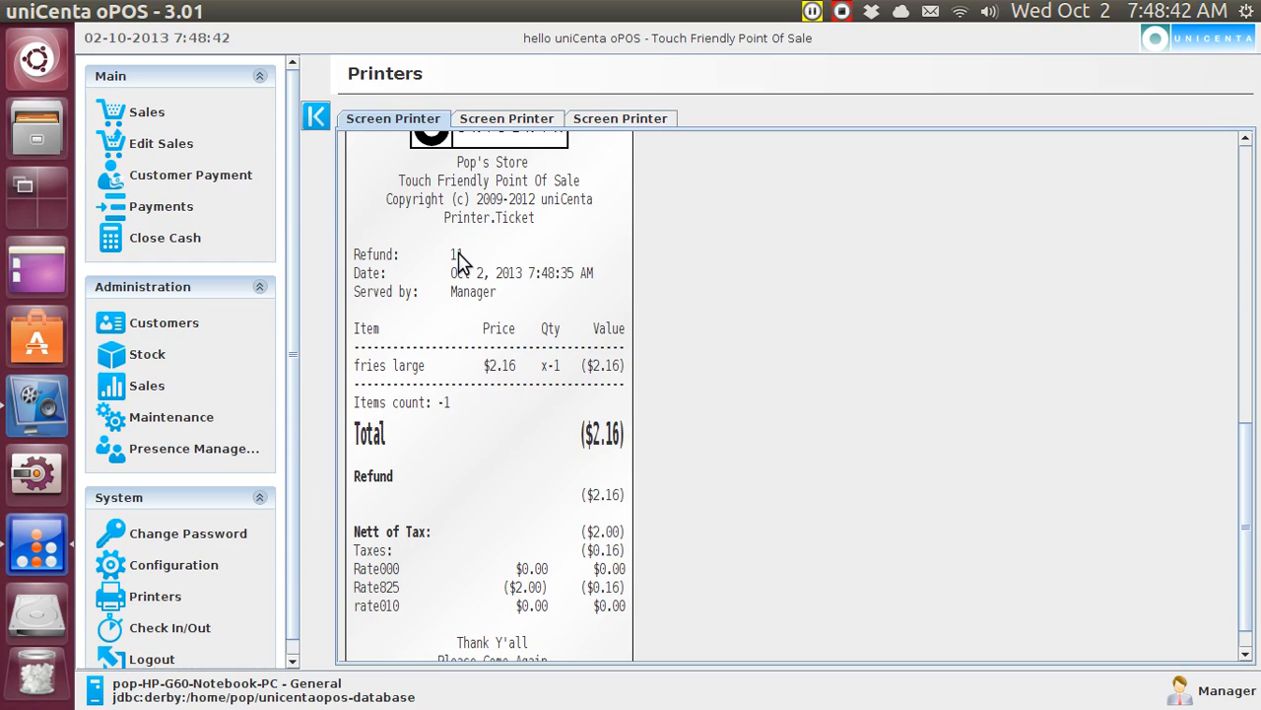
pyautogui.moveTo(494, 378)
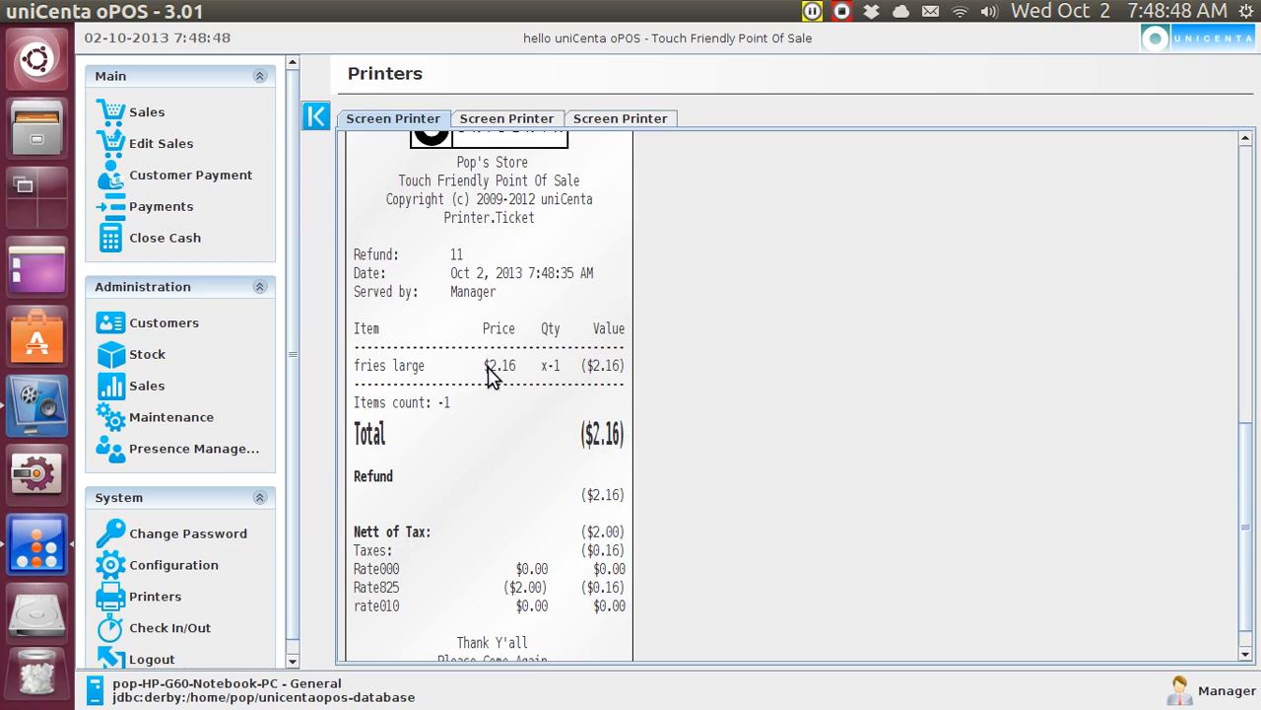
pyautogui.moveTo(217, 167)
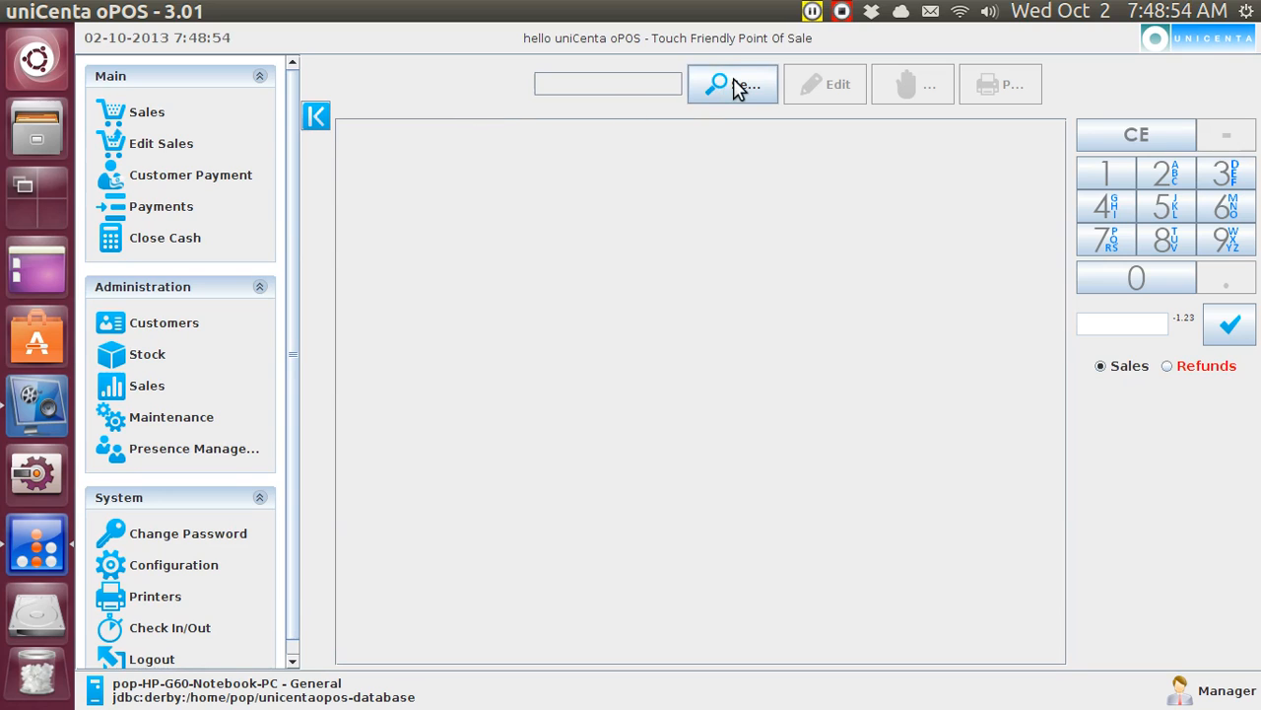
# - Reload receipt 87, remove the burger line, and confirm the $10.55 cash payment
pyautogui.click(732, 84)
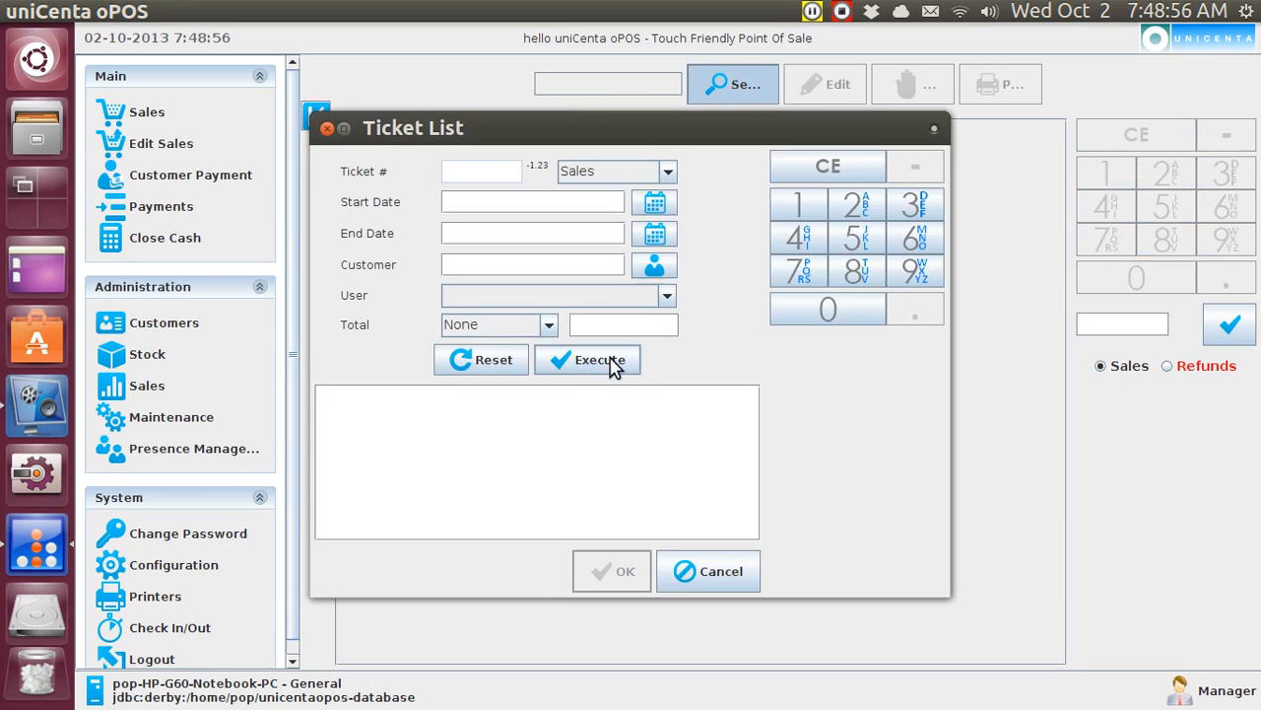
pyautogui.click(587, 359)
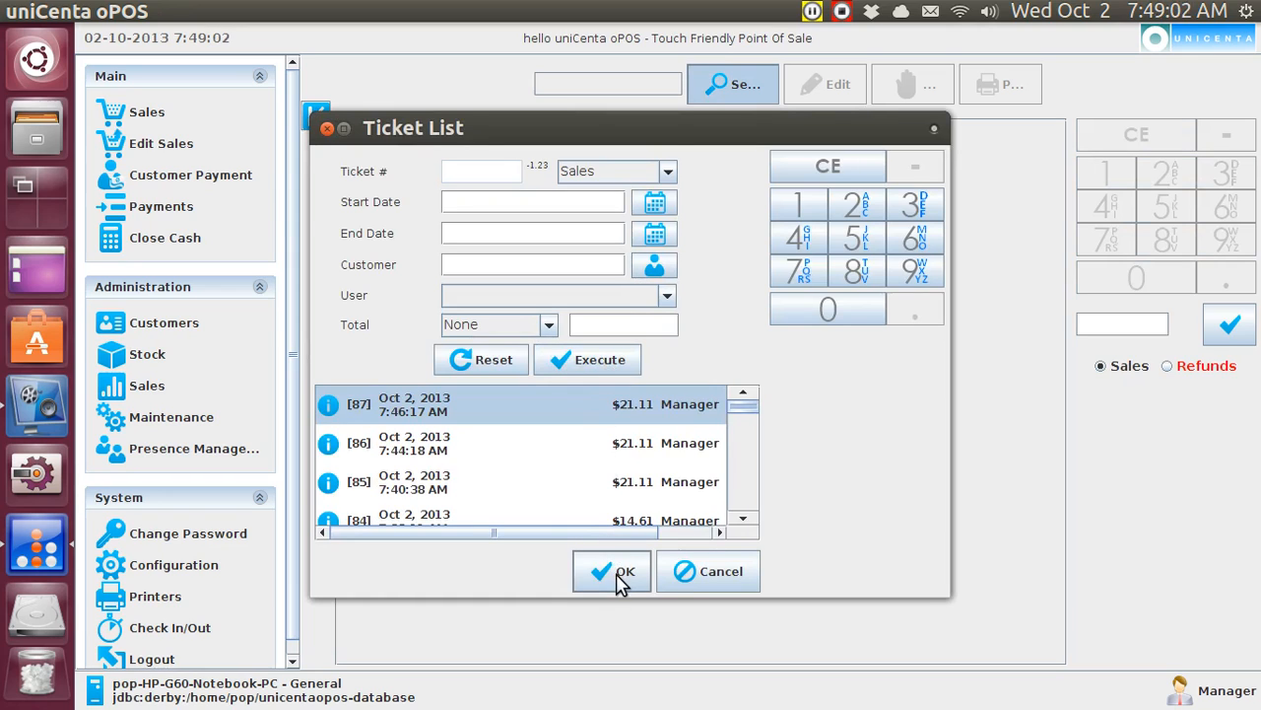
pyautogui.click(611, 571)
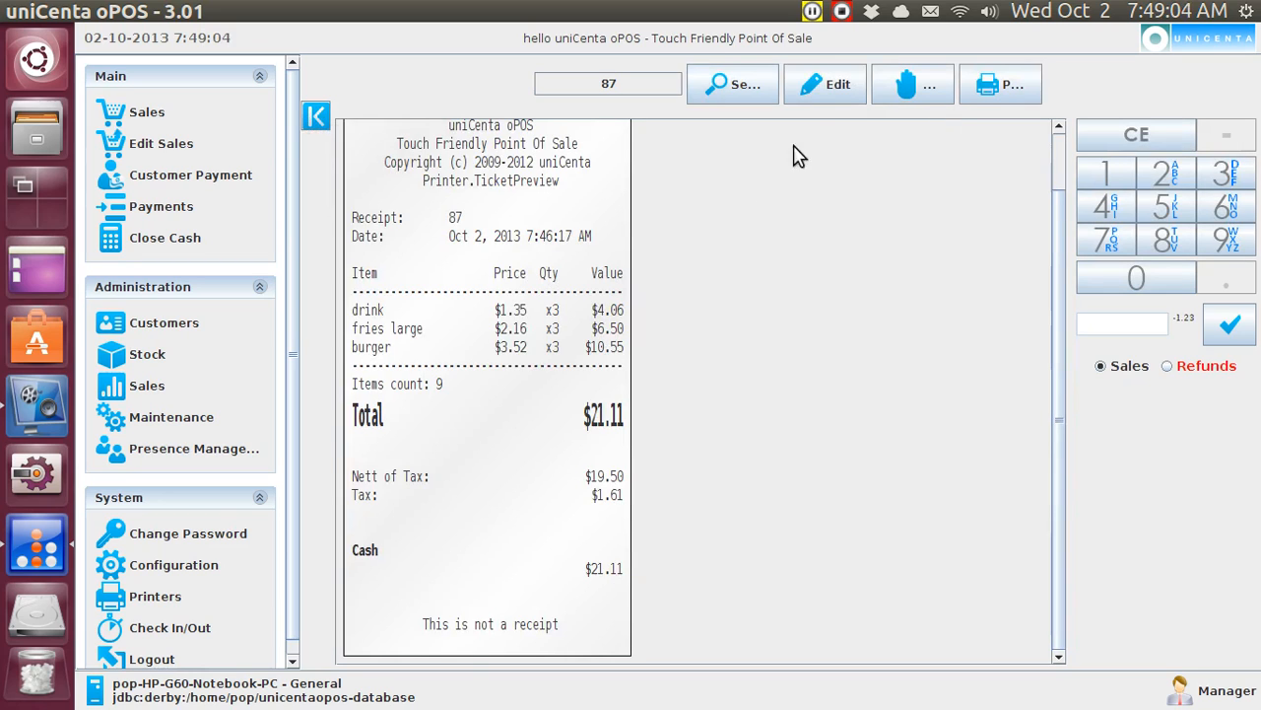
pyautogui.moveTo(828, 88)
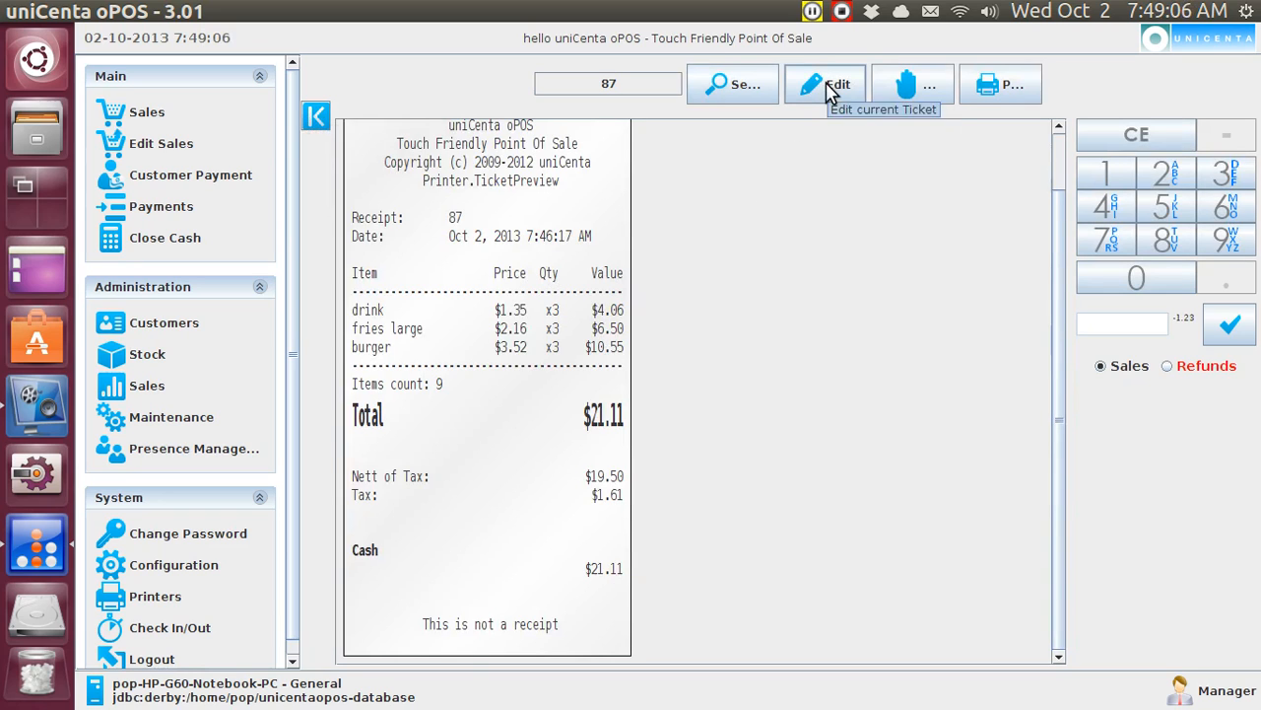
pyautogui.click(826, 85)
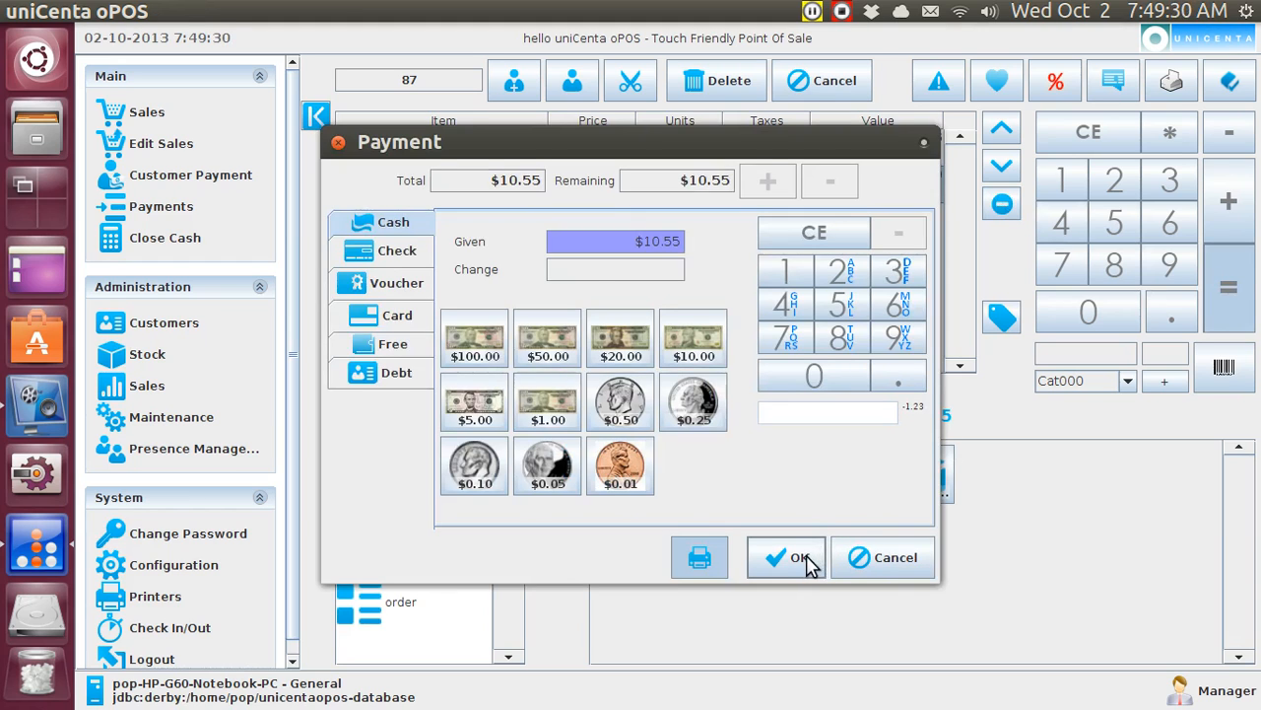
pyautogui.click(786, 557)
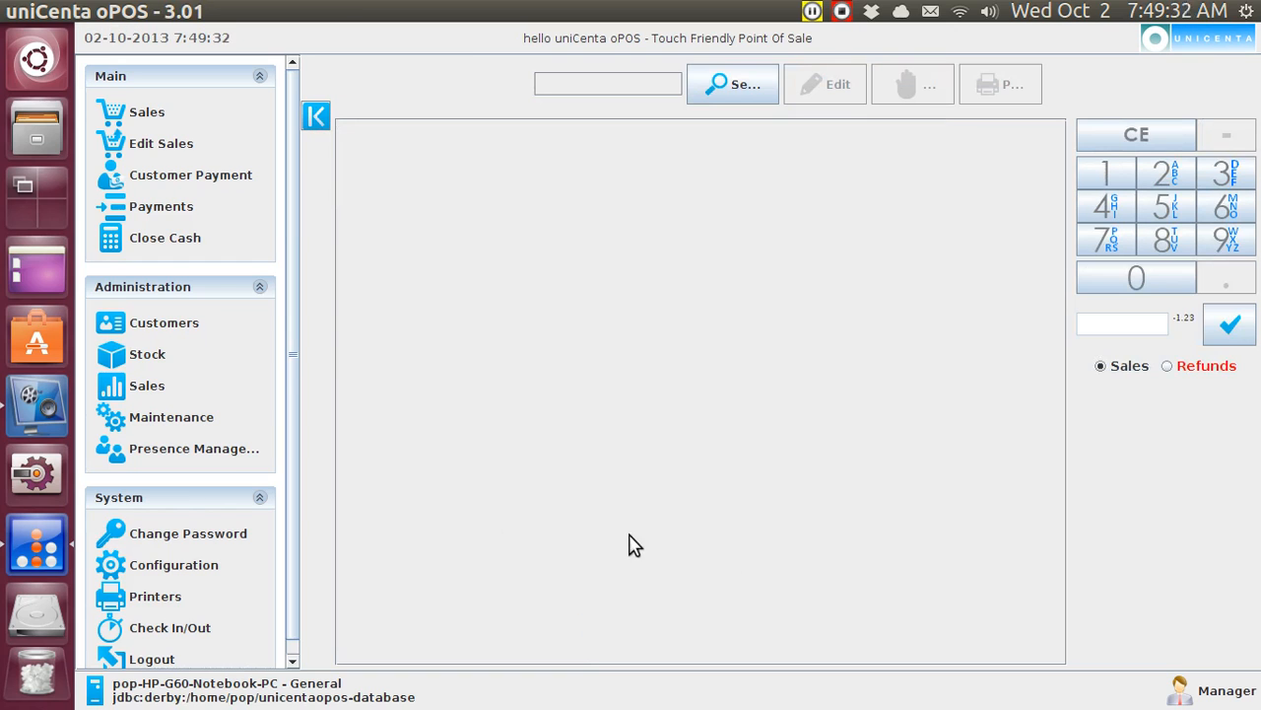
pyautogui.click(154, 597)
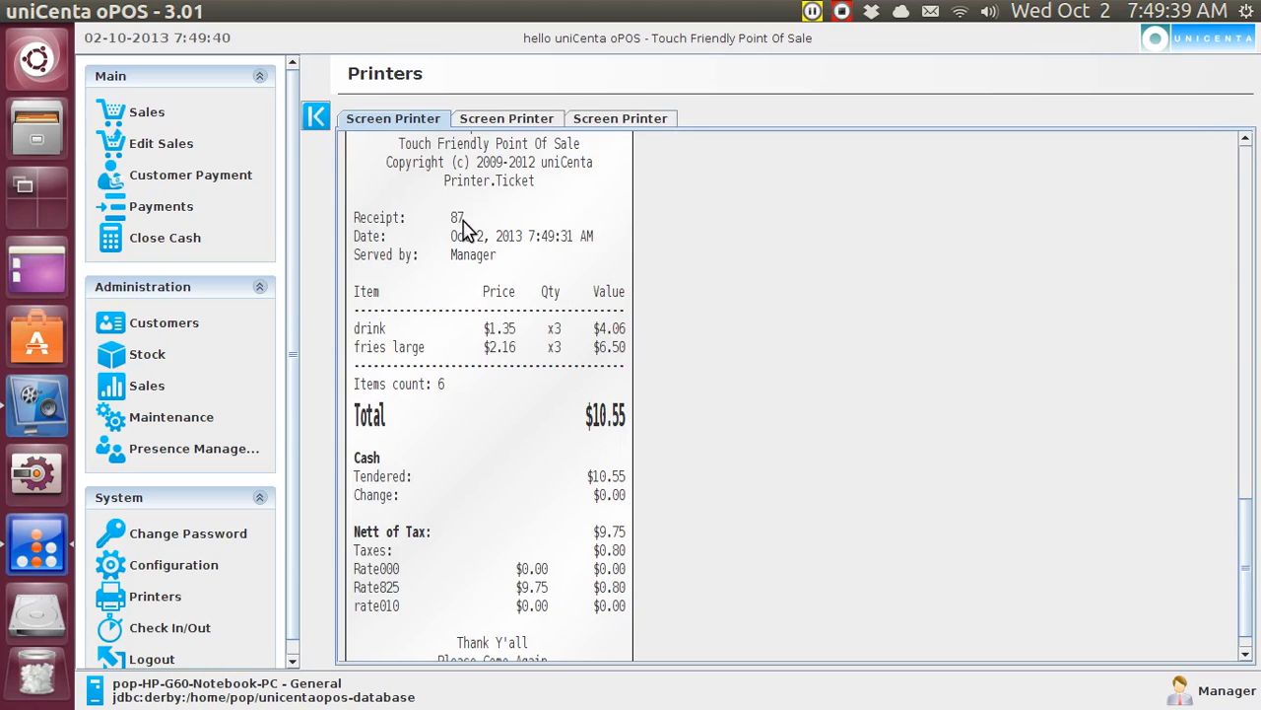
pyautogui.moveTo(1089, 497)
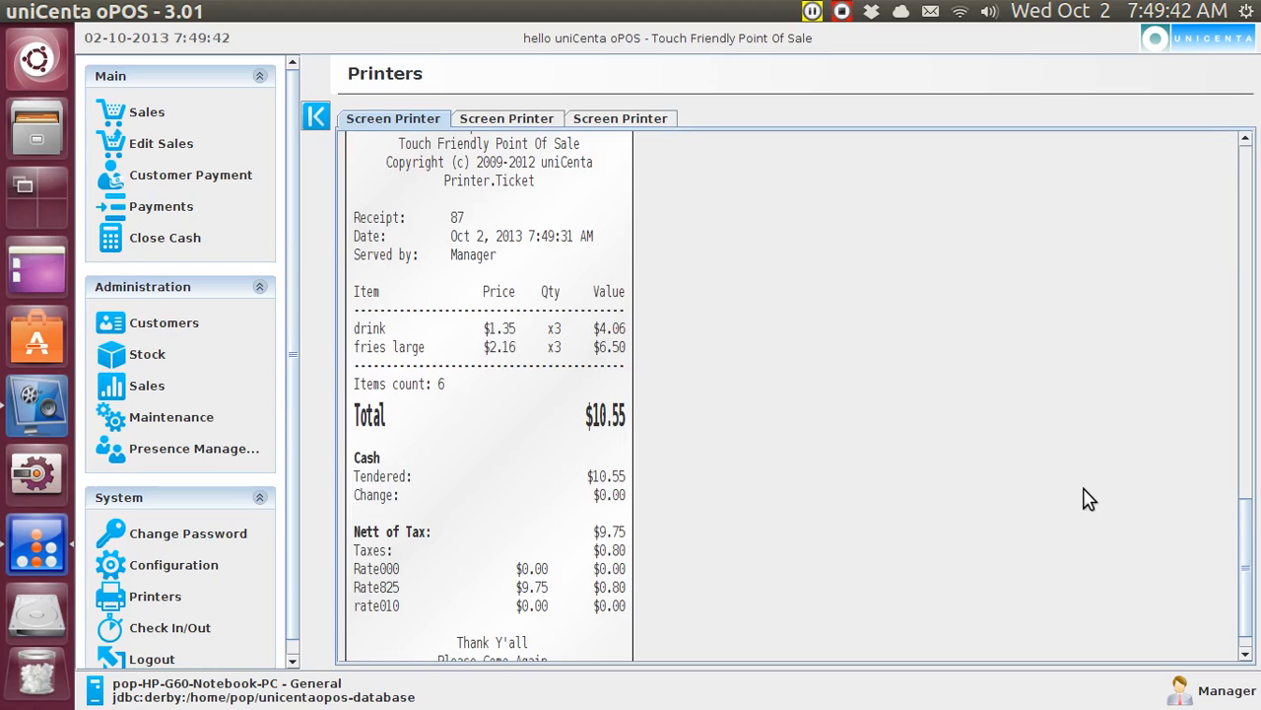
pyautogui.moveTo(1247, 520)
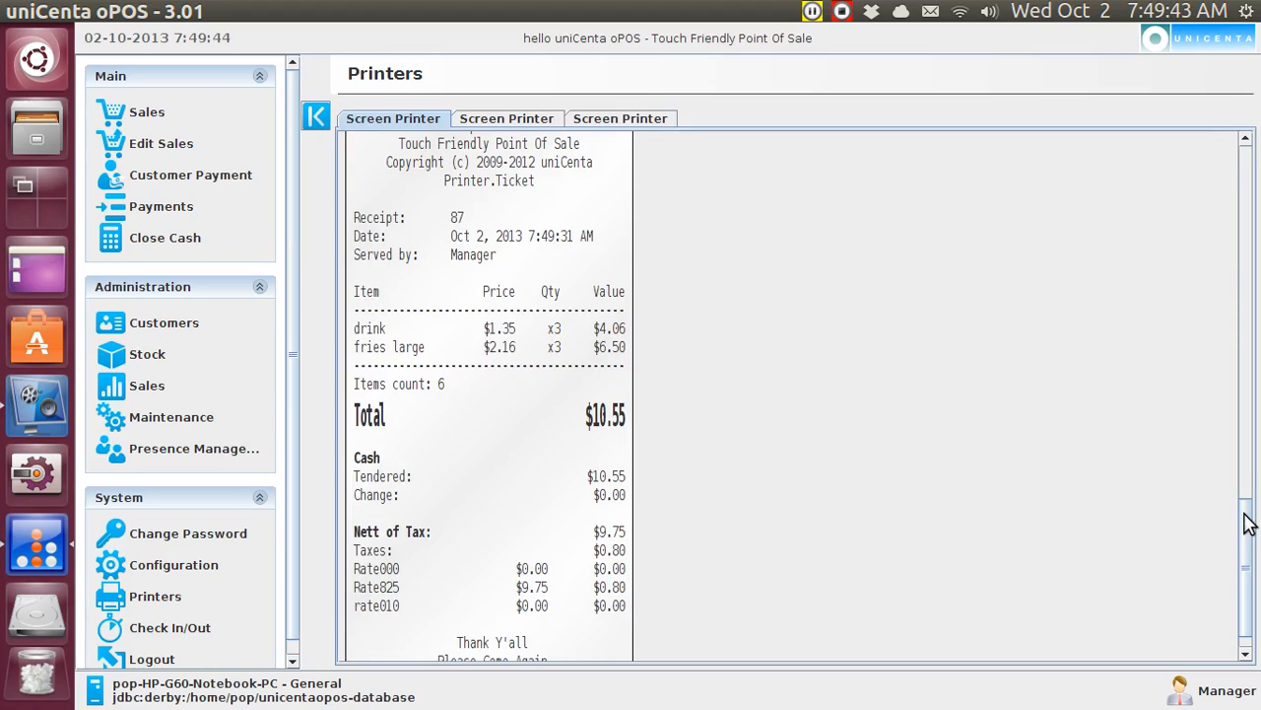
pyautogui.moveTo(1250, 562)
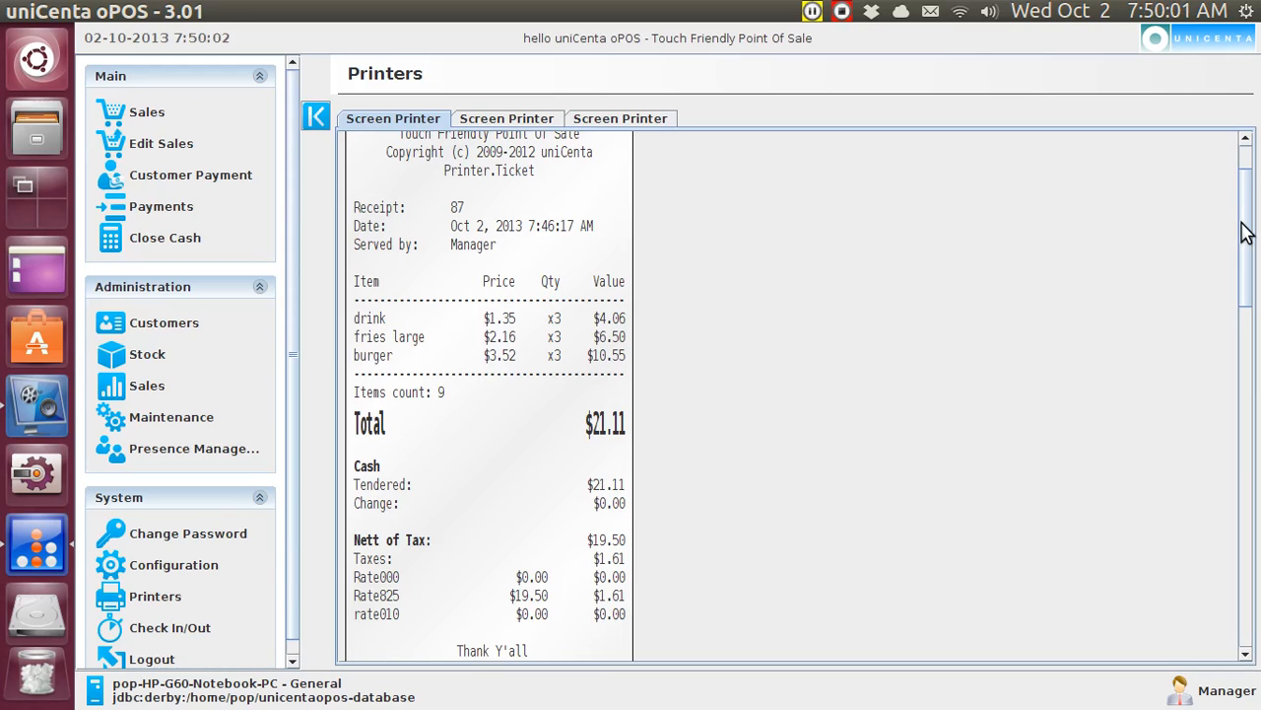
pyautogui.scroll(-3)
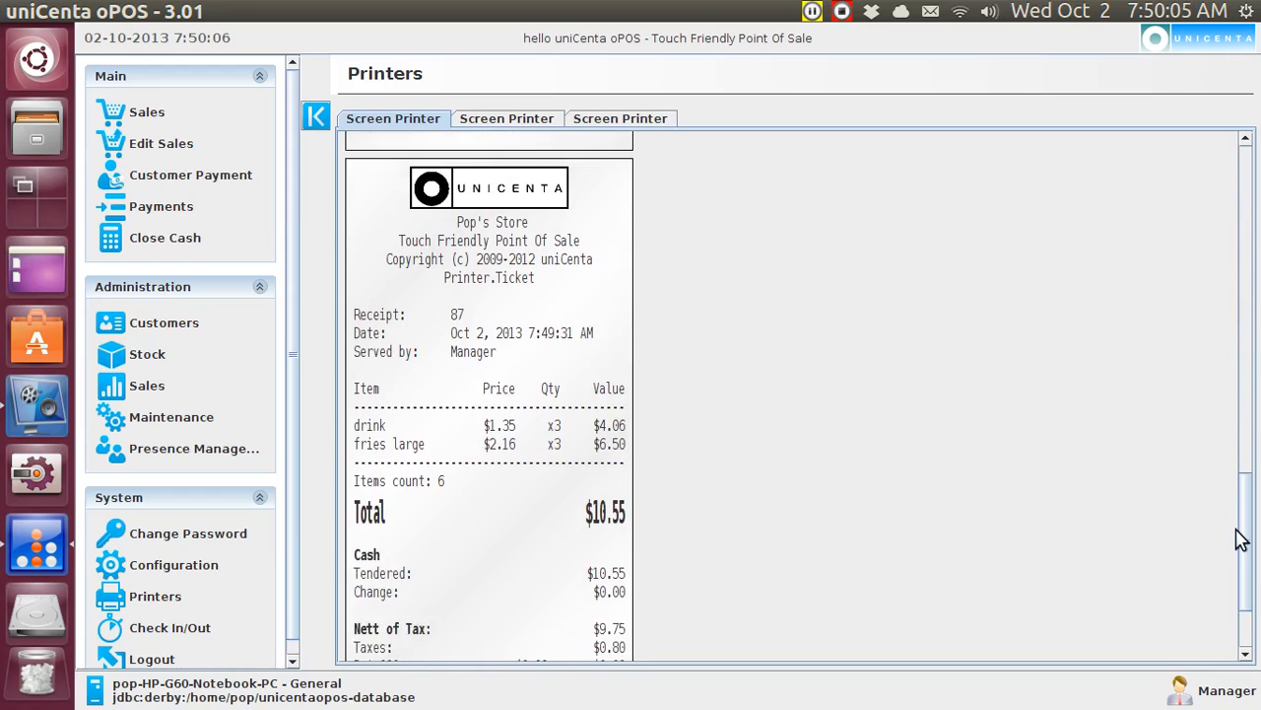
pyautogui.scroll(-3)
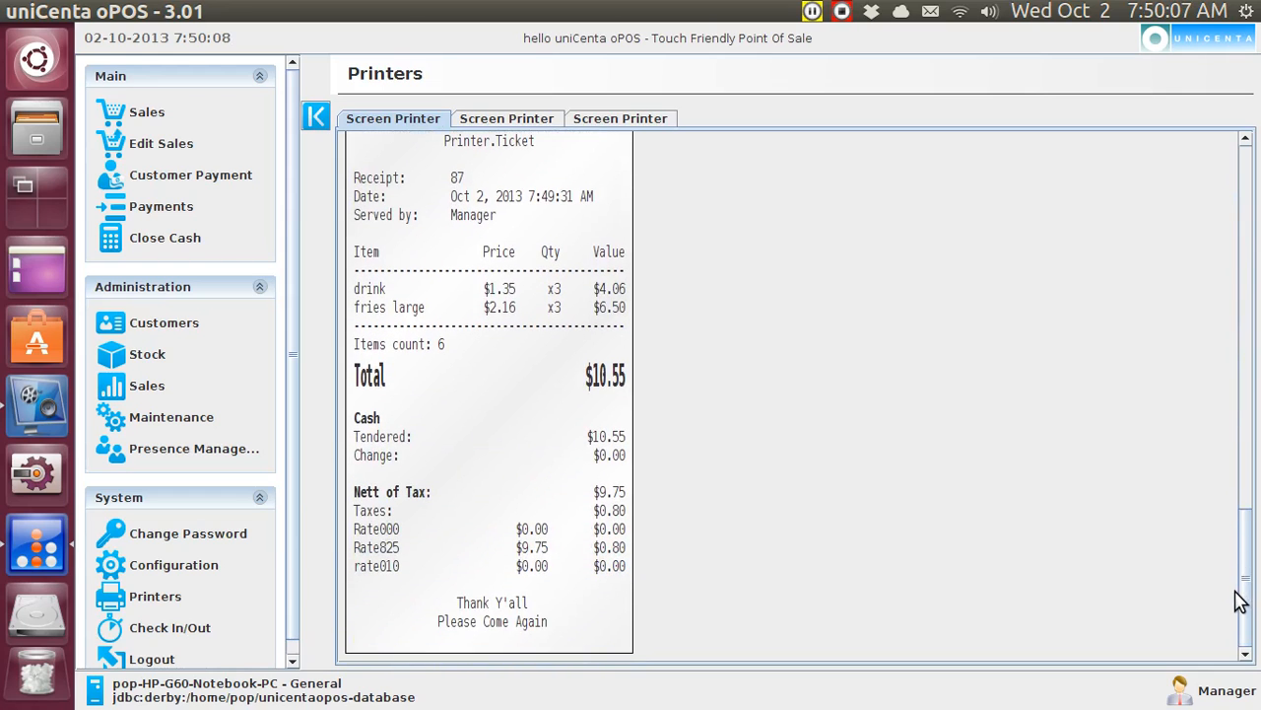
pyautogui.moveTo(506, 279)
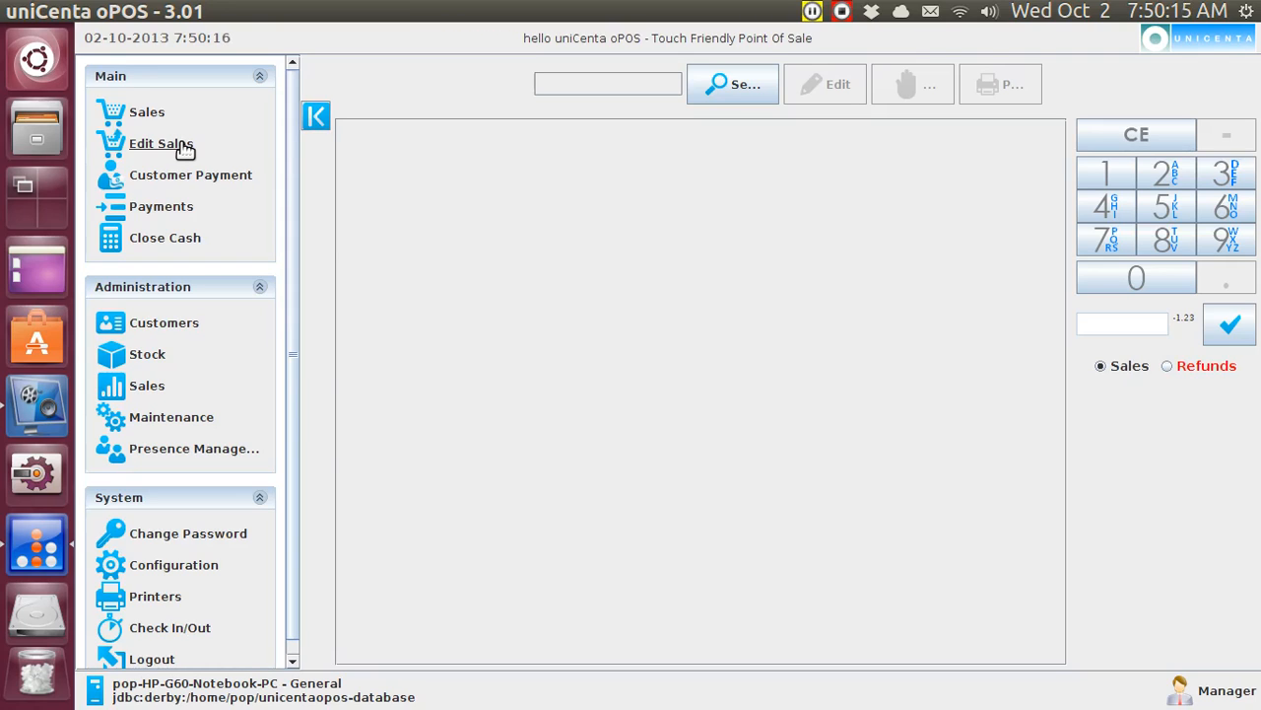
pyautogui.moveTo(146, 112)
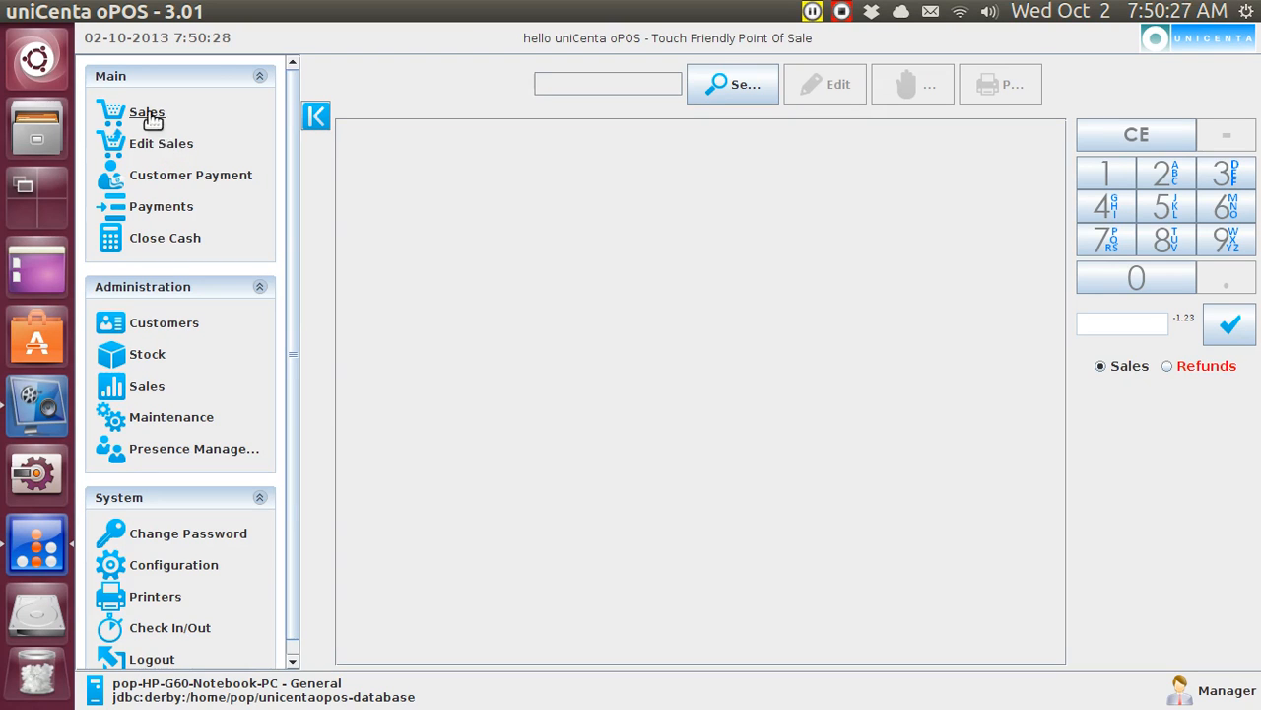
# - Switch to Sales, opening an empty ticket showing the brakes category products
pyautogui.click(145, 111)
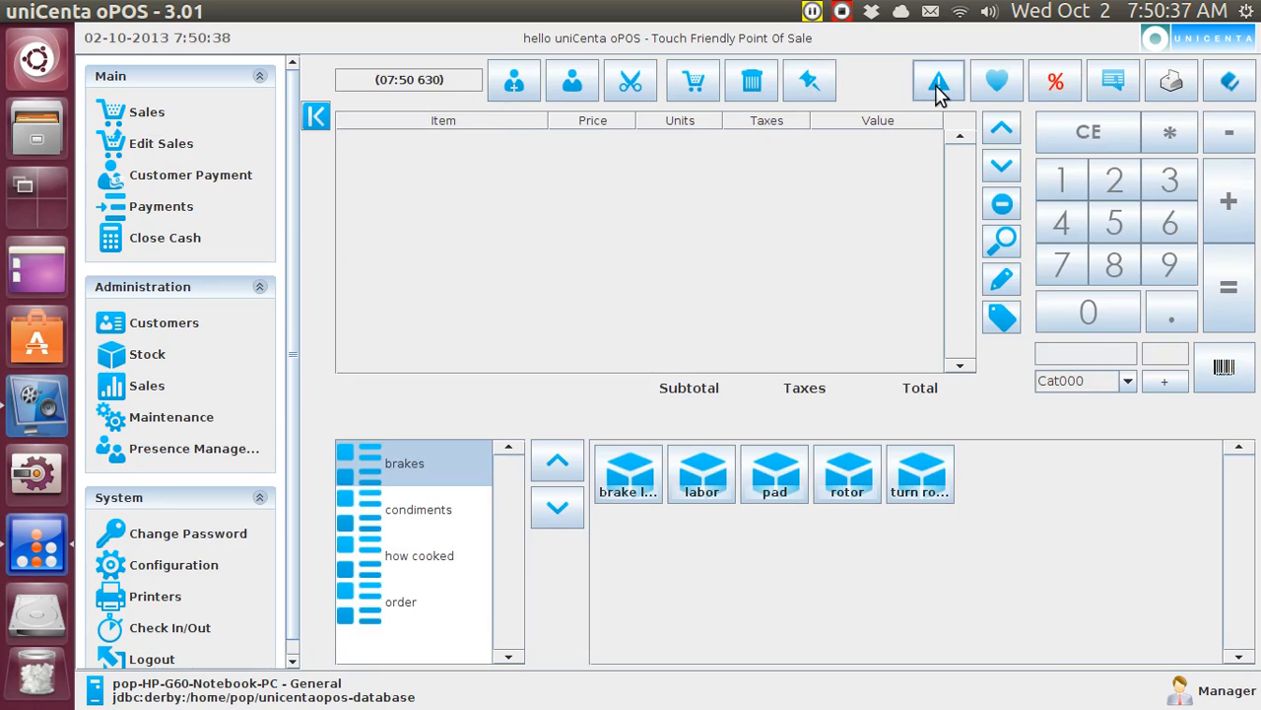
pyautogui.moveTo(958, 106)
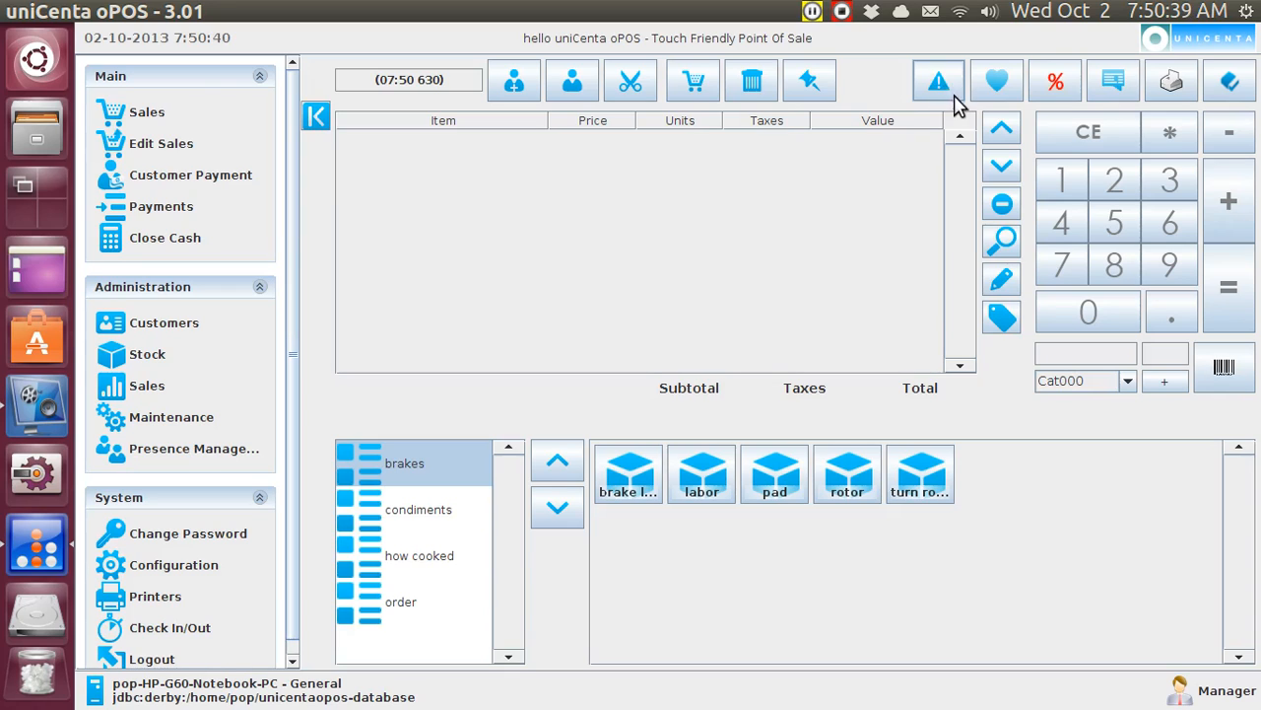